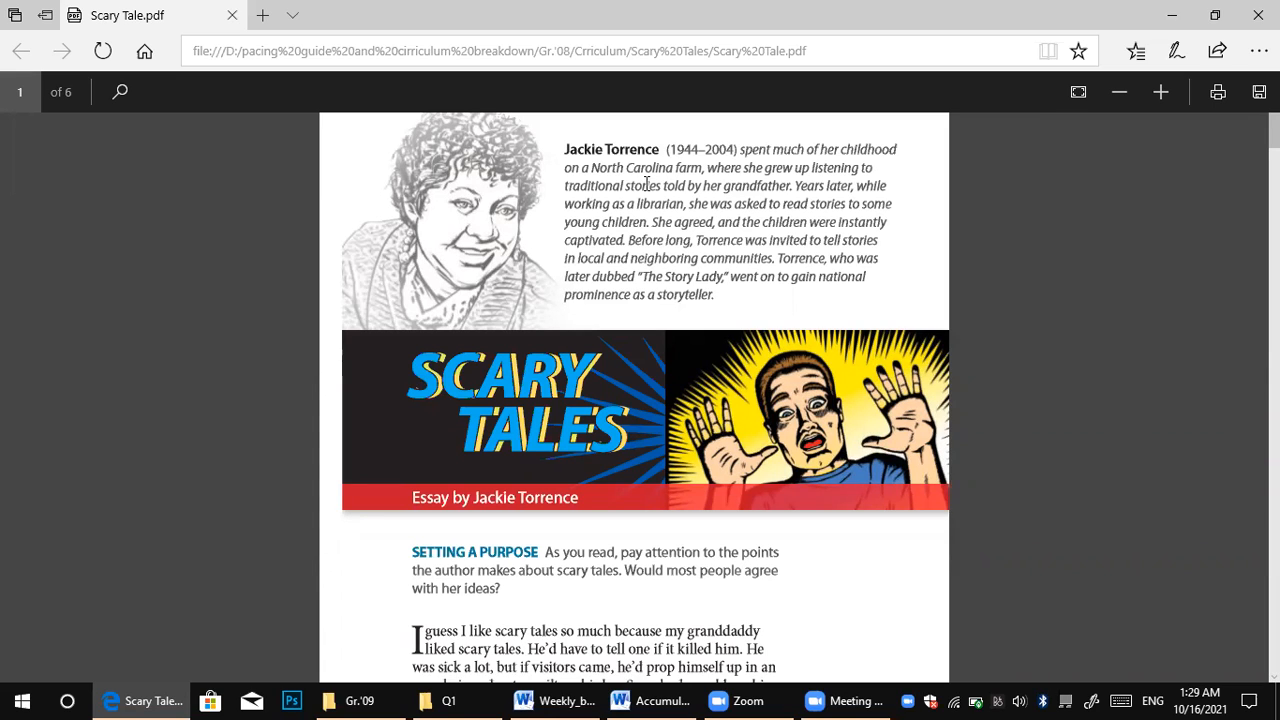
mouse_move(692, 162)
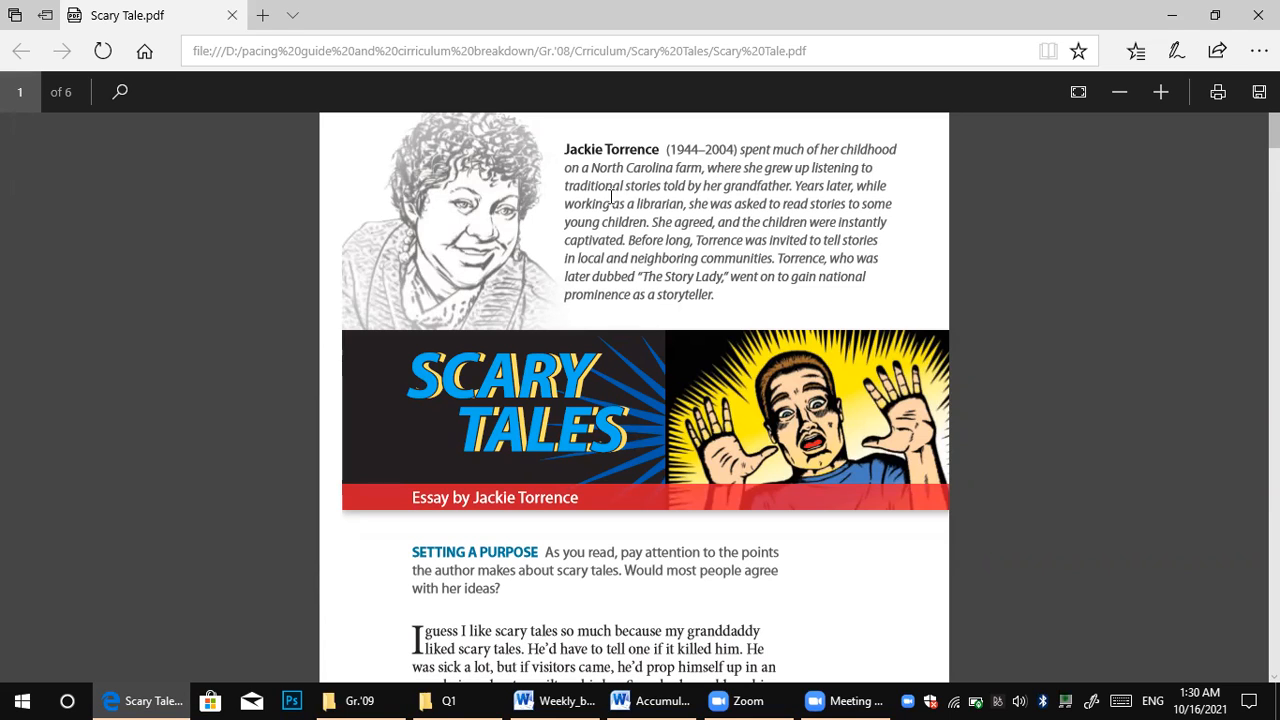
mouse_move(750, 176)
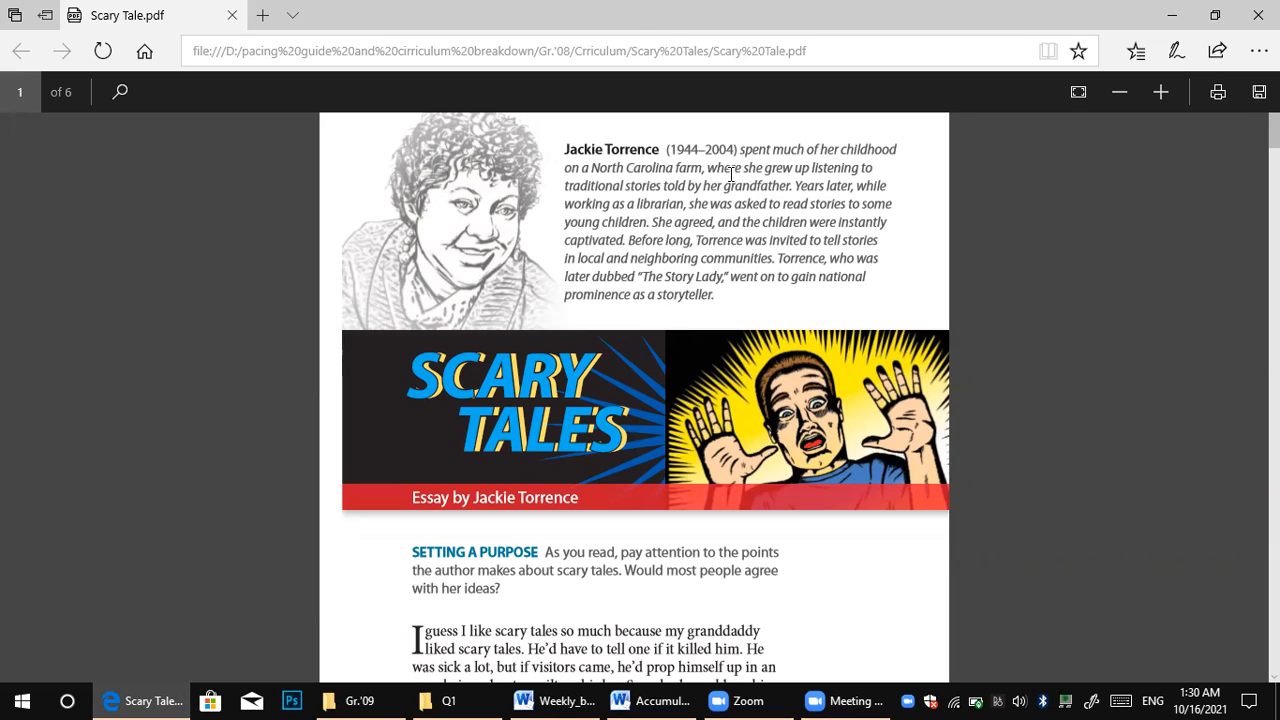
mouse_move(784, 172)
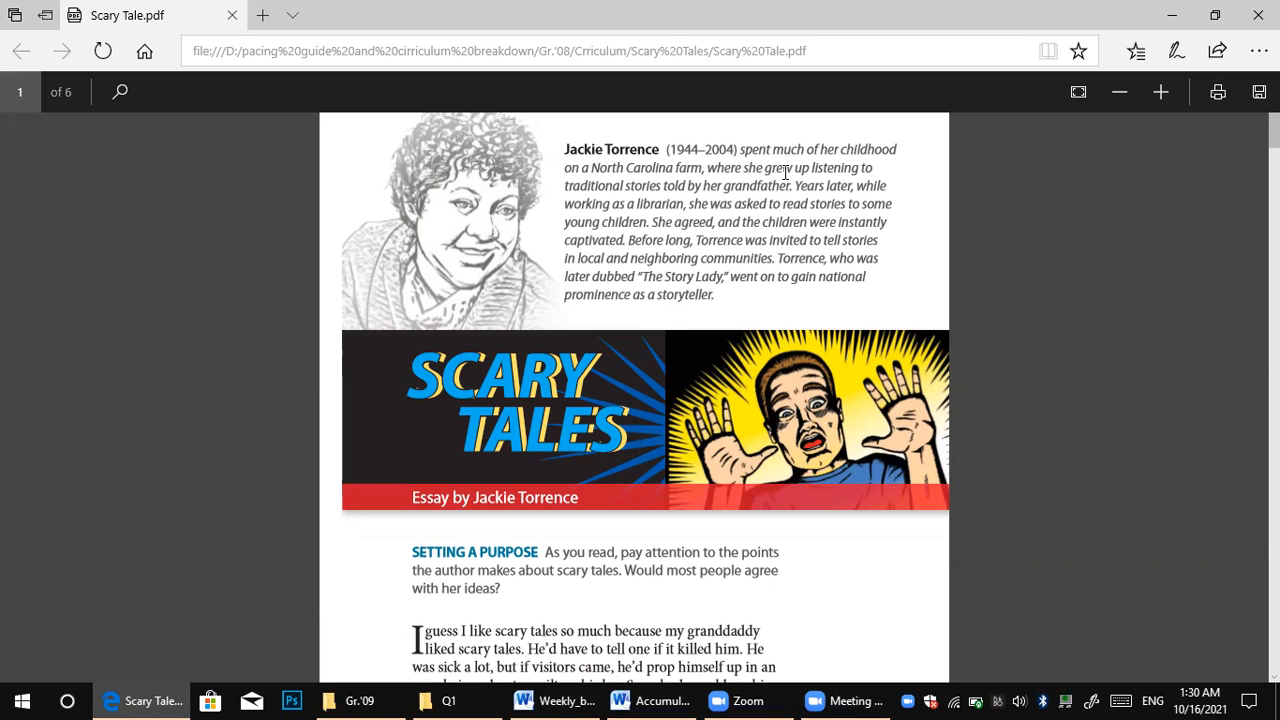
mouse_move(624, 196)
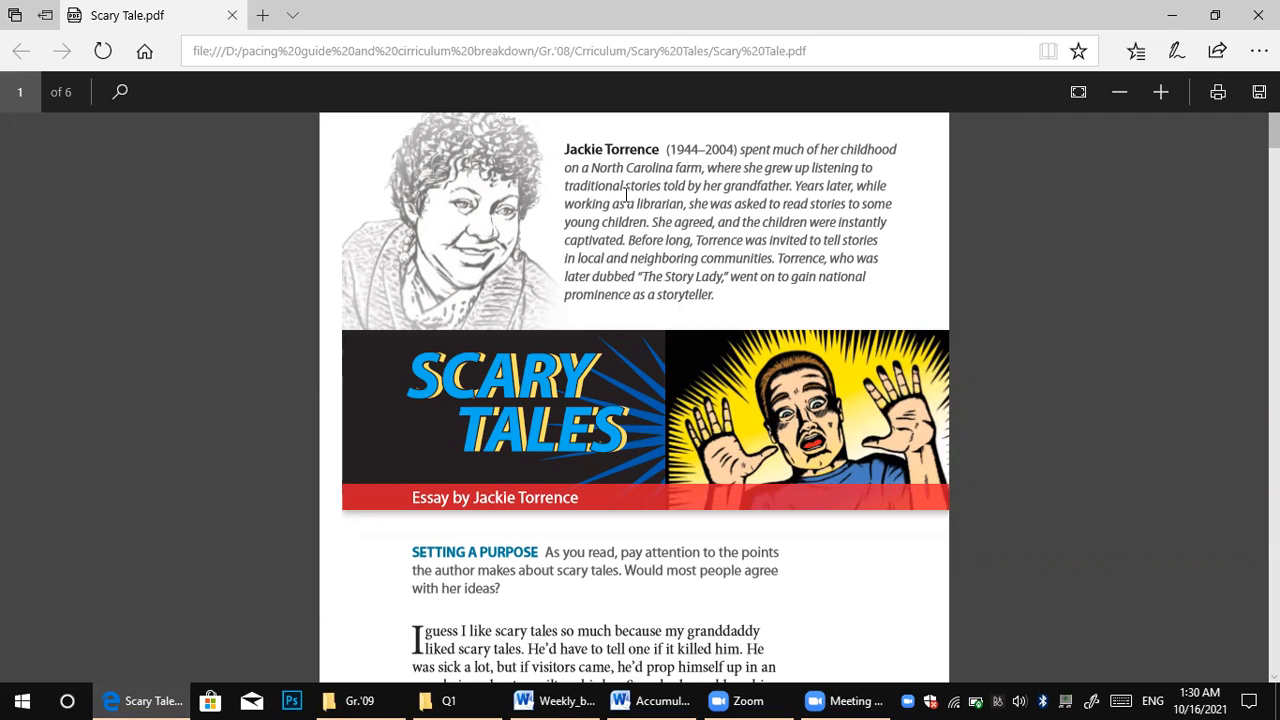
mouse_move(762, 190)
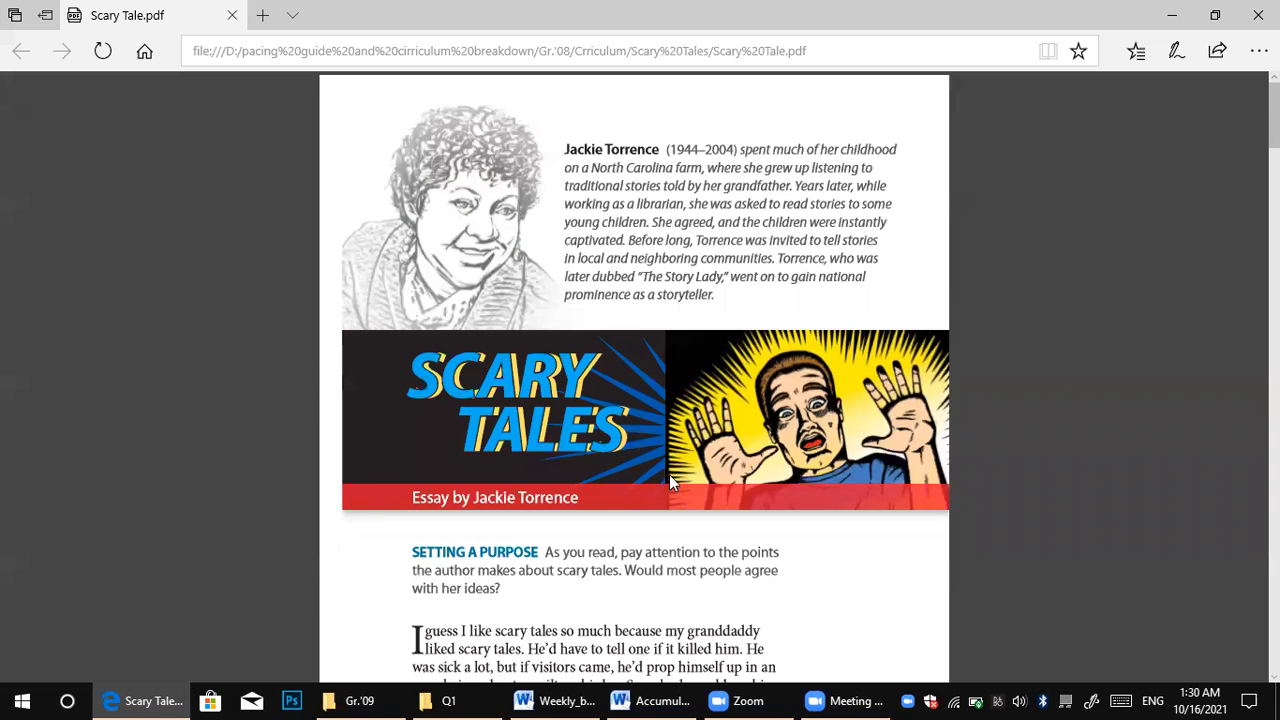
mouse_move(870, 696)
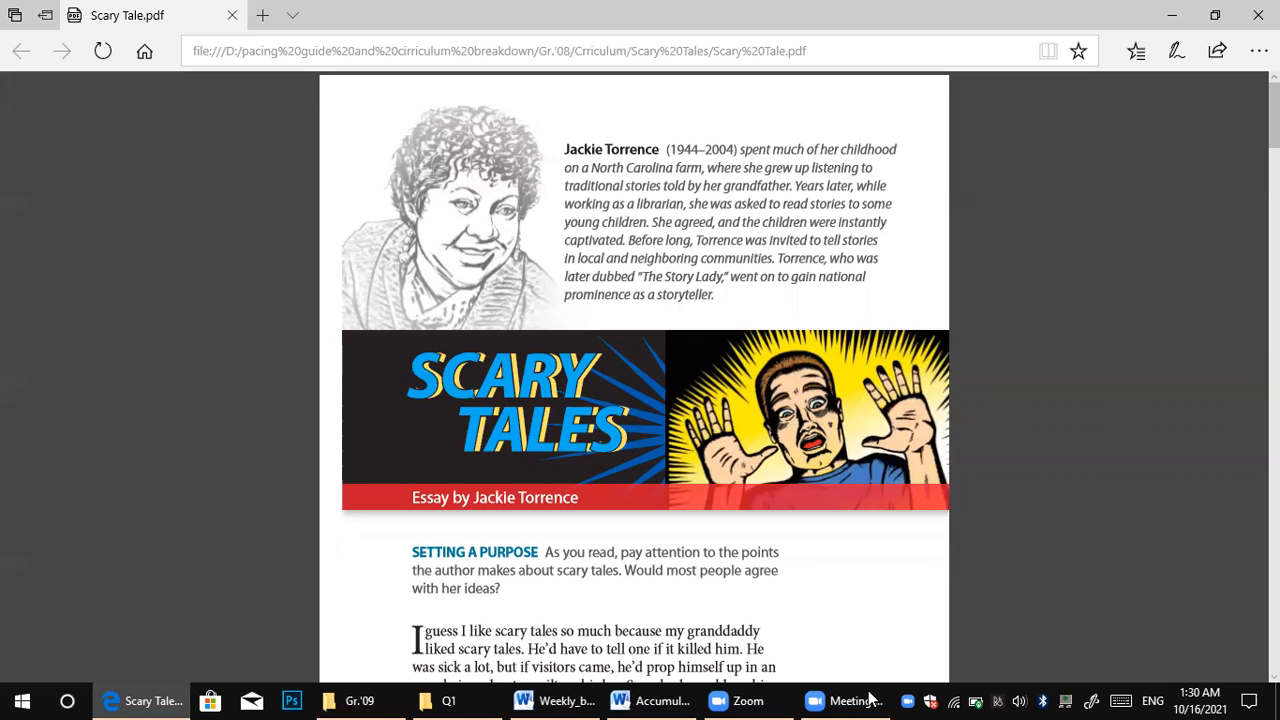
mouse_move(536, 344)
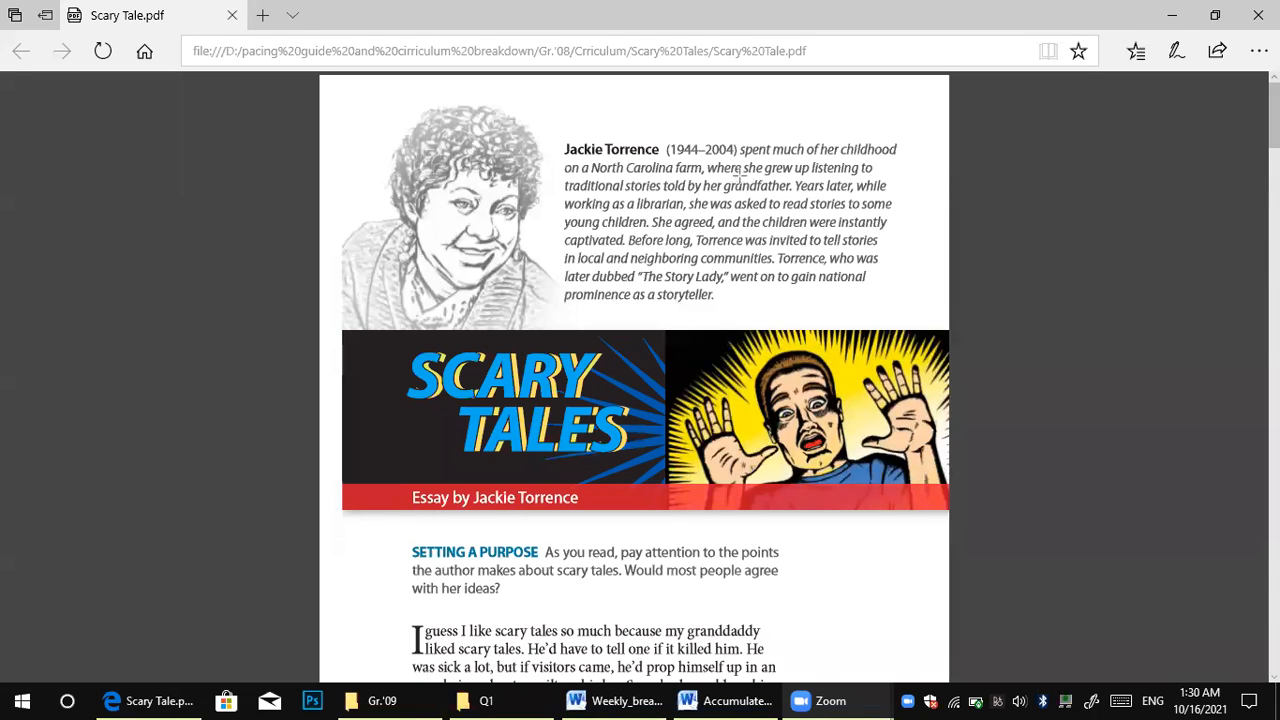
- Ink an underline beneath "she grew up listening to" in Jackie Torrence's bio
left_click_drag(744, 168, 820, 168)
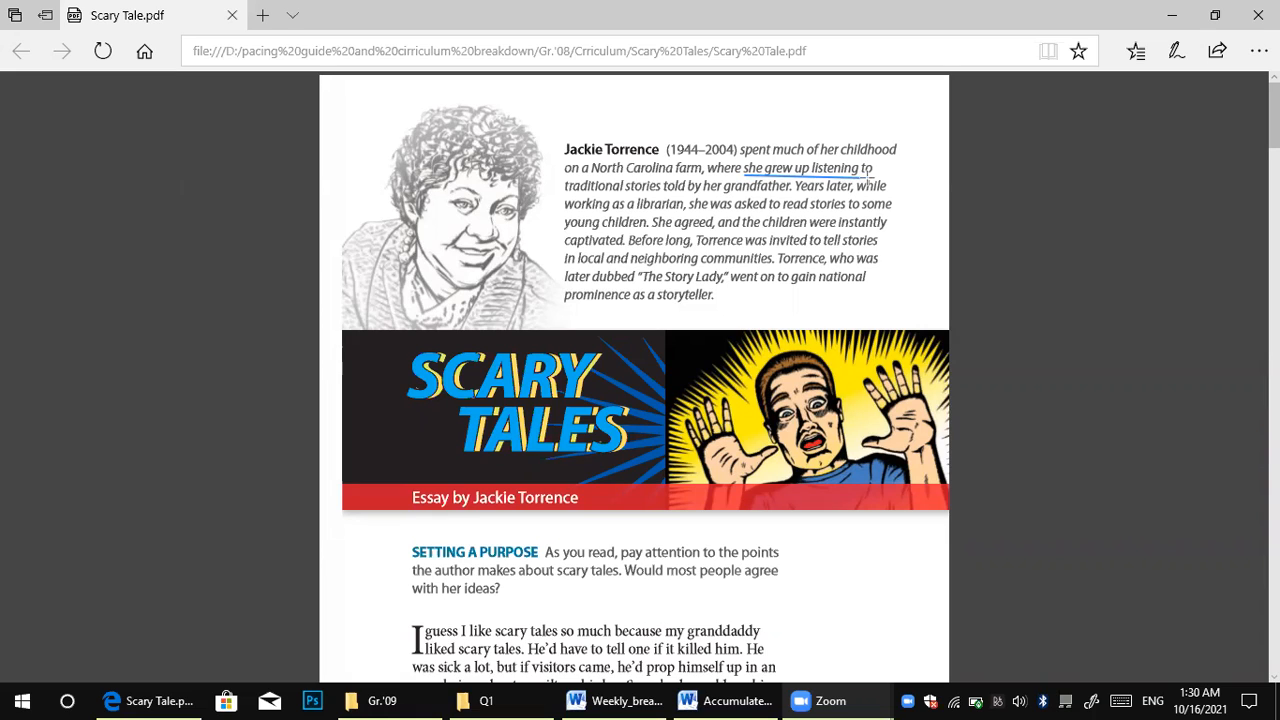
mouse_move(796, 190)
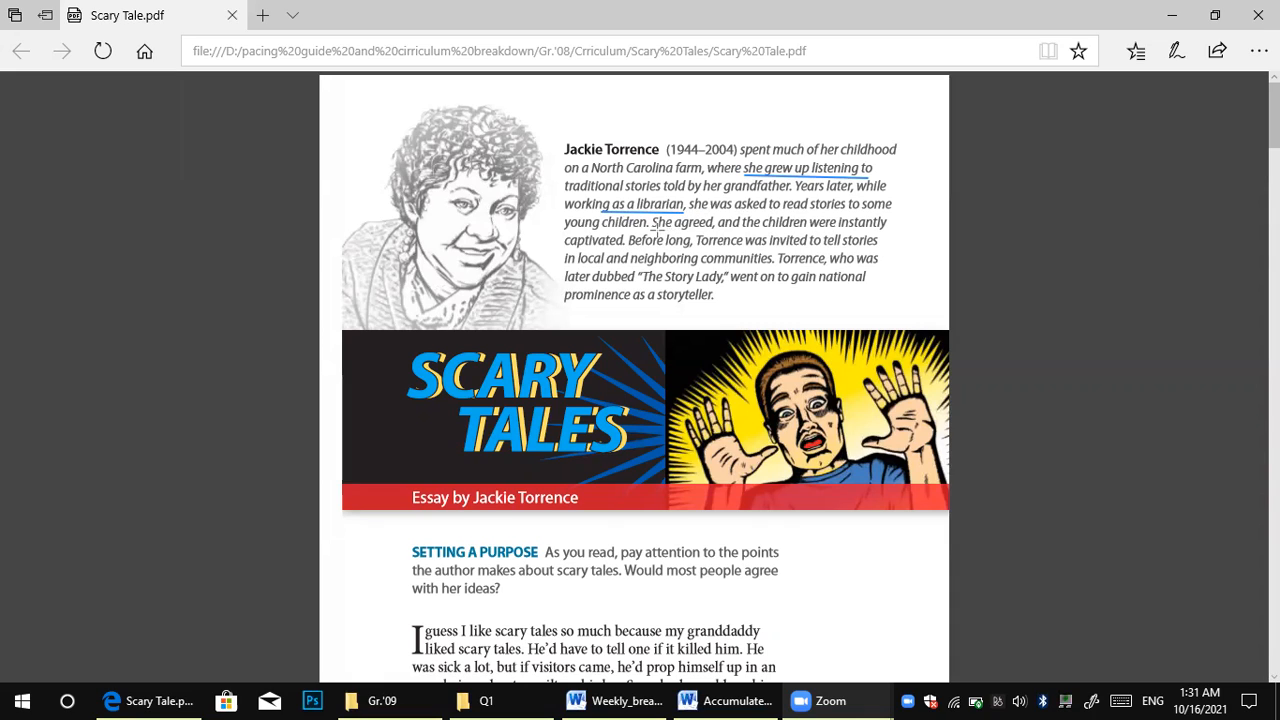
- Ink an underline beneath "She agreed, and the children were instantly captivated"
left_click_drag(652, 222, 832, 222)
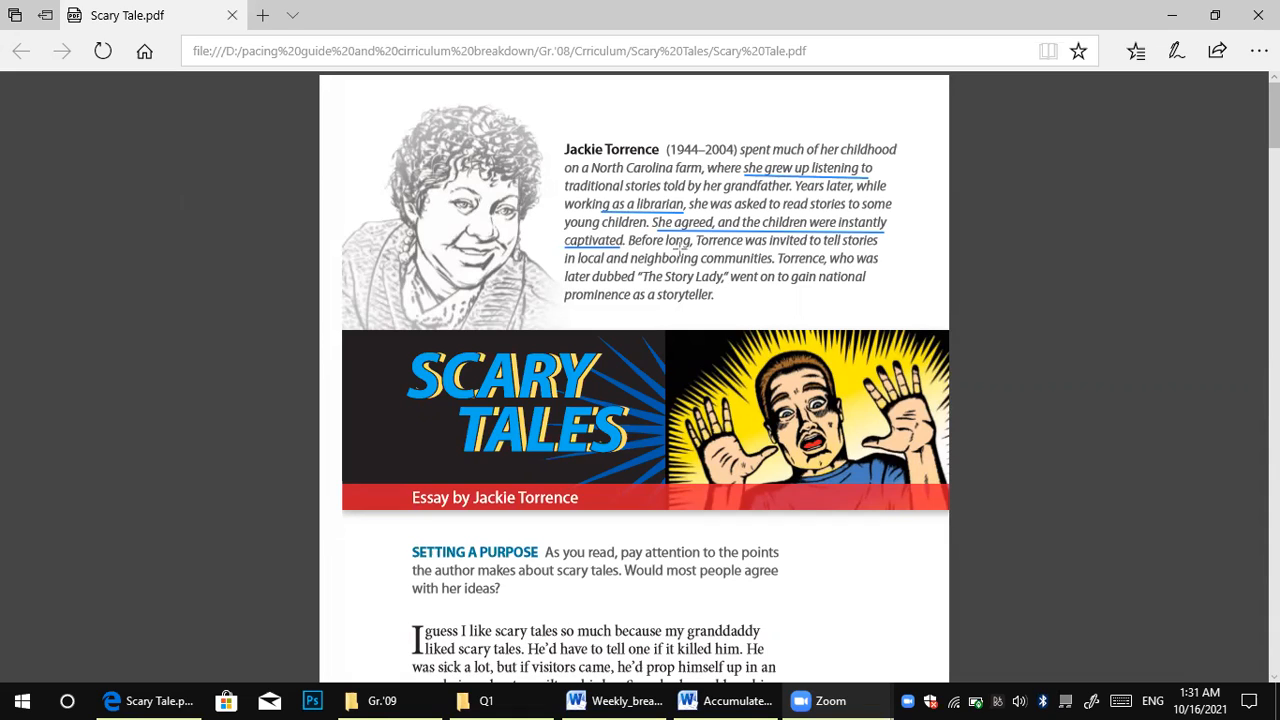
mouse_move(824, 258)
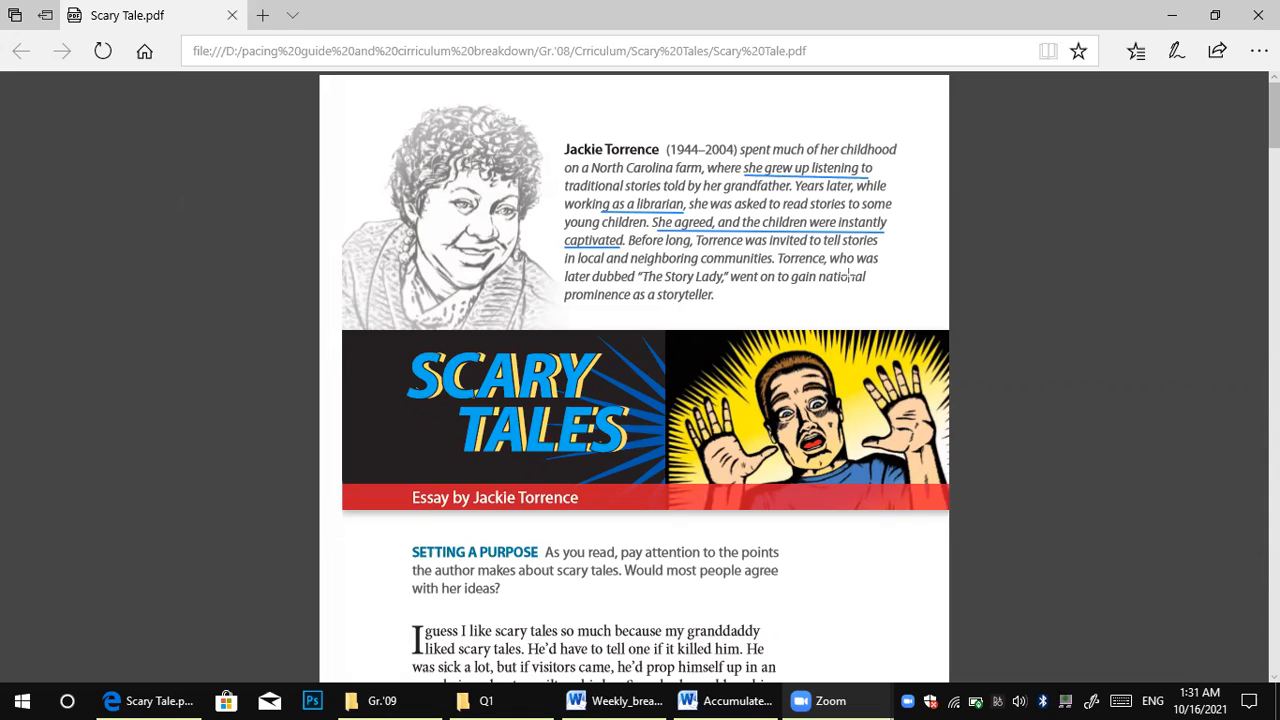
mouse_move(584, 292)
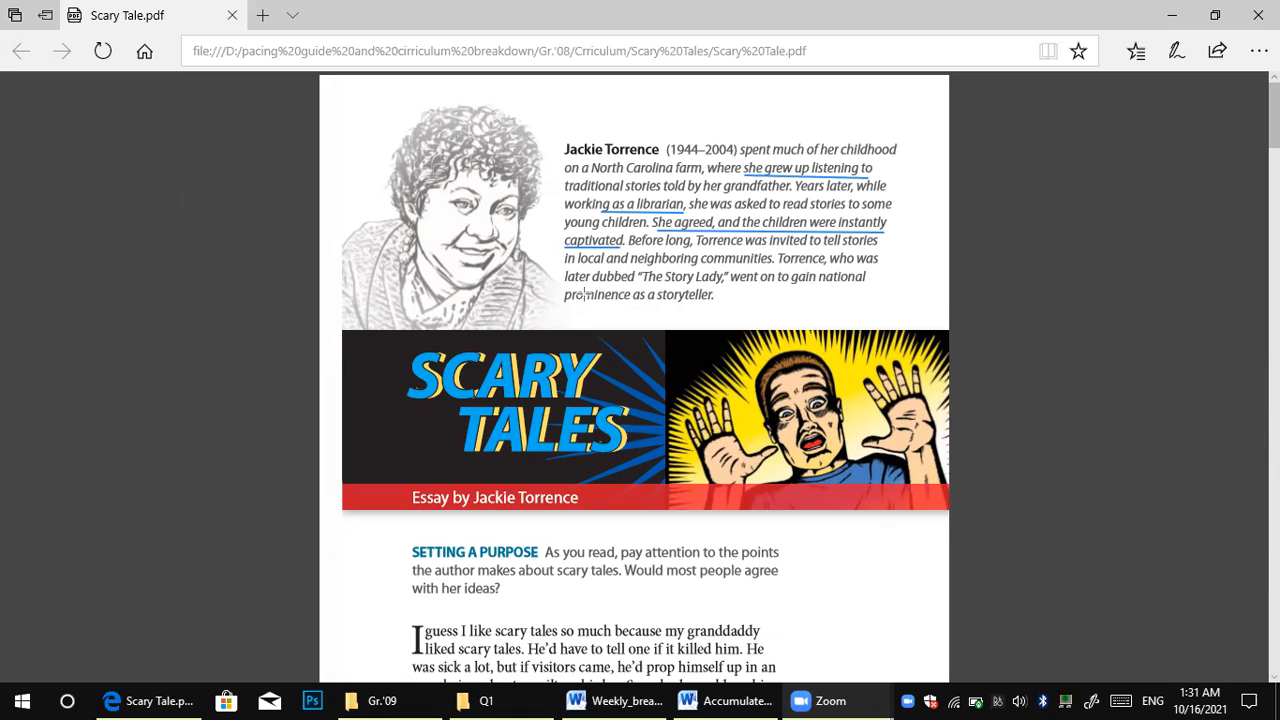
mouse_move(656, 288)
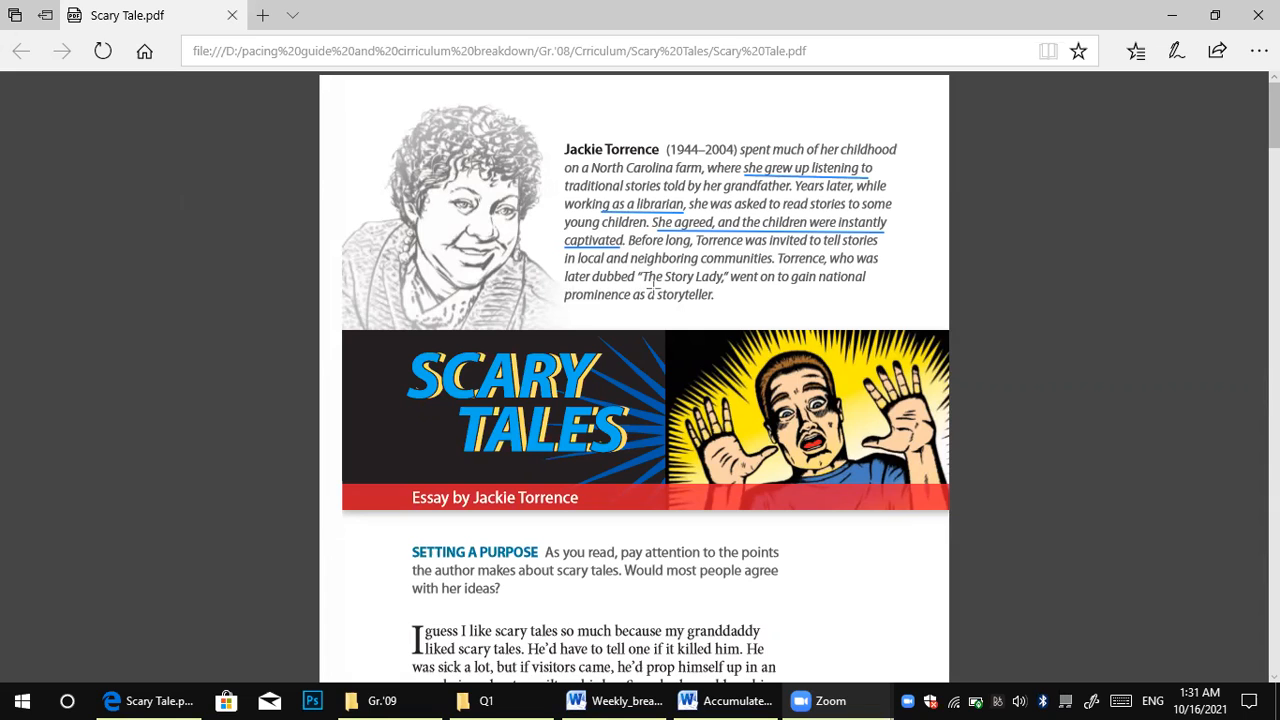
mouse_move(644, 284)
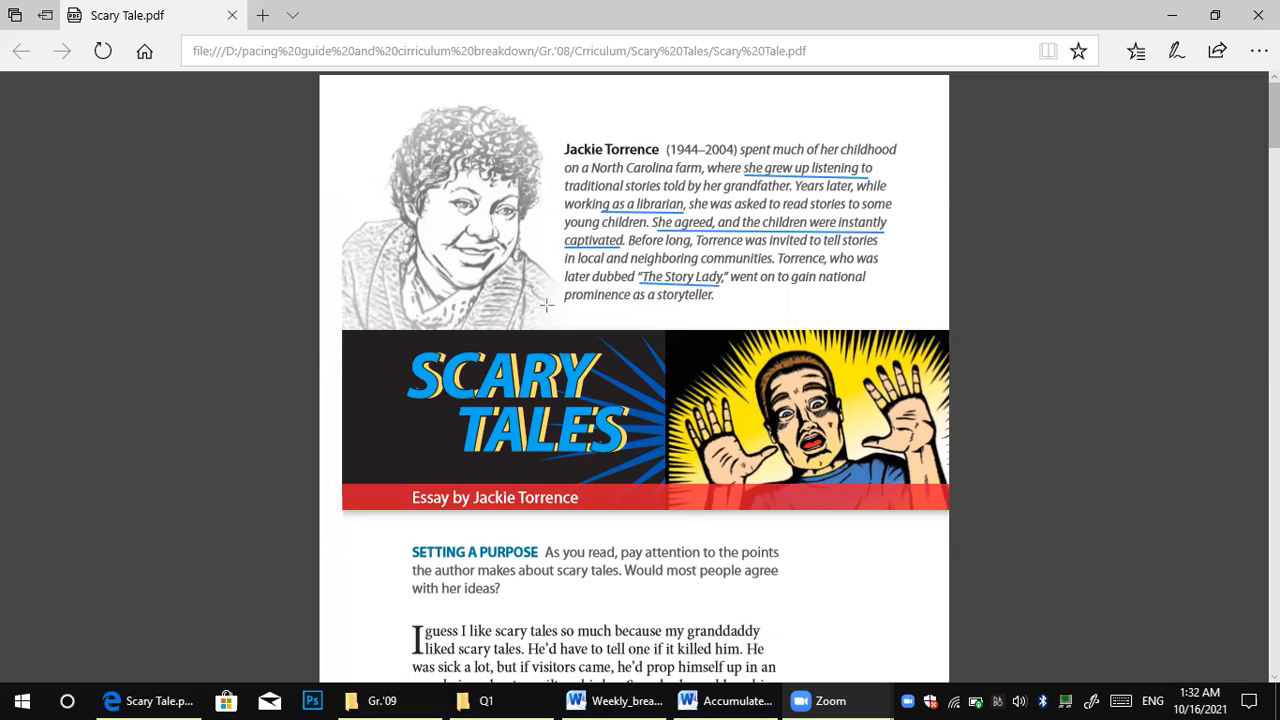
mouse_move(708, 296)
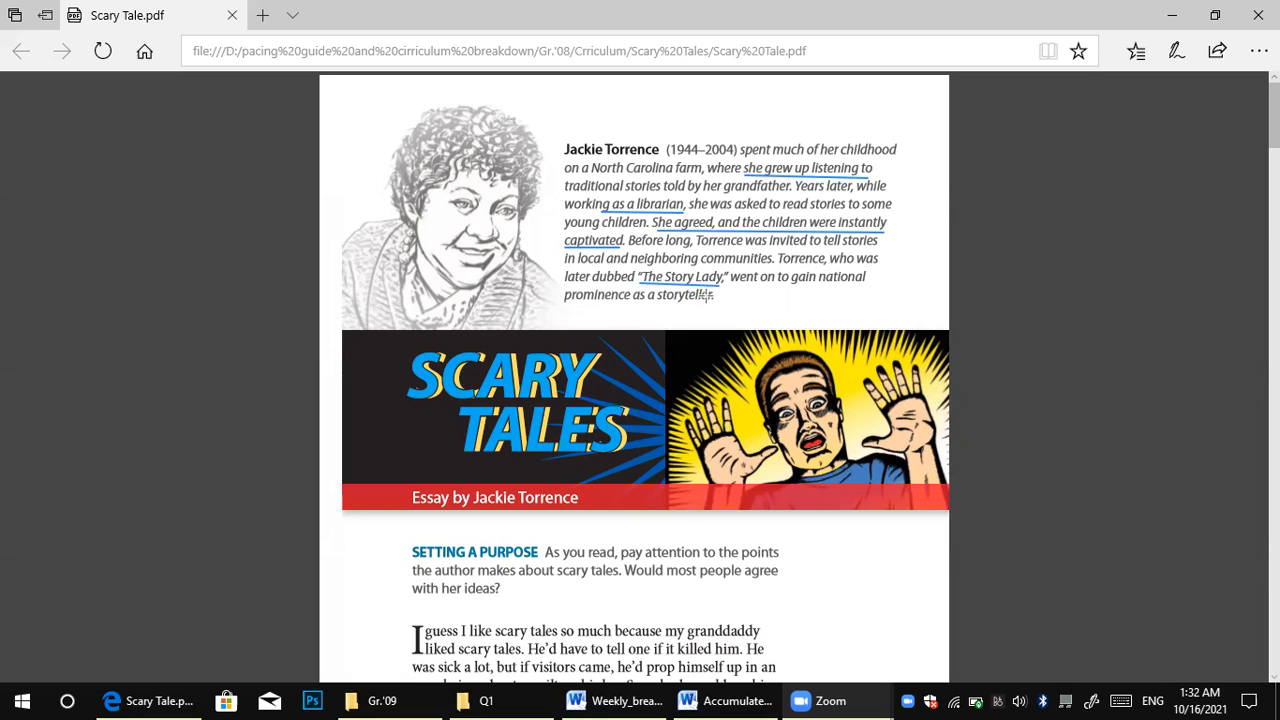
mouse_move(700, 240)
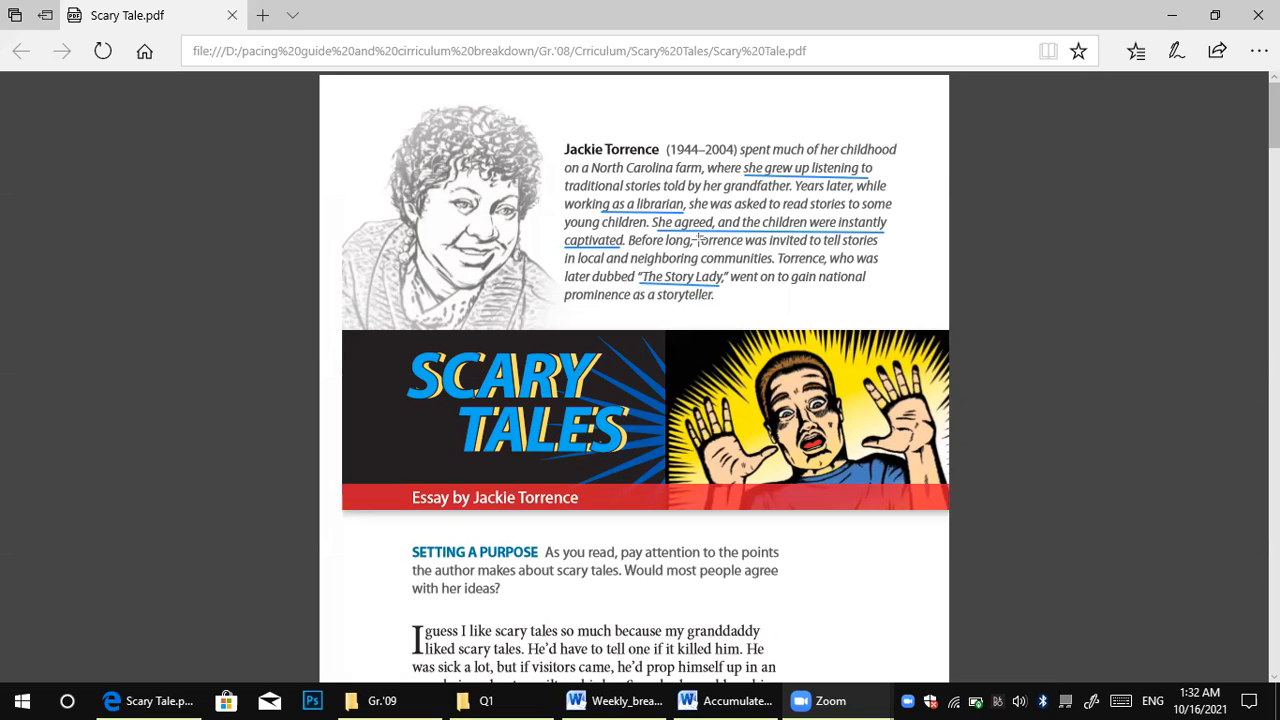
mouse_move(892, 336)
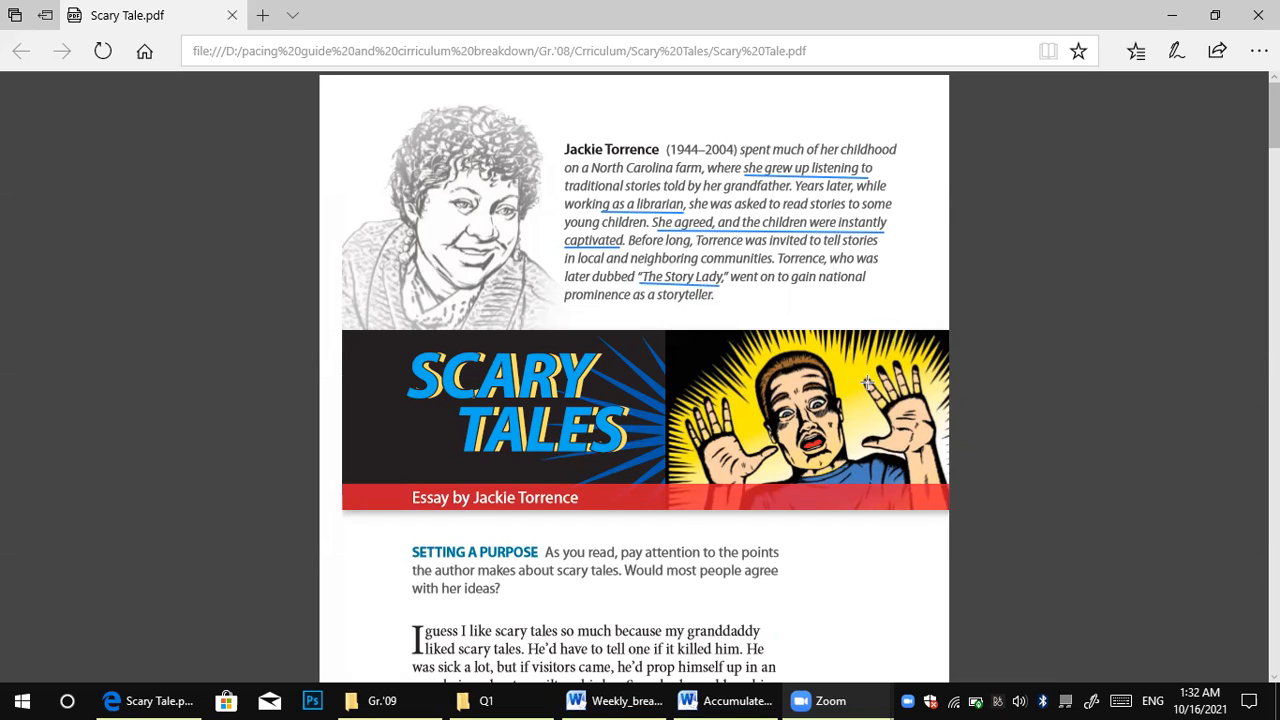
mouse_move(688, 504)
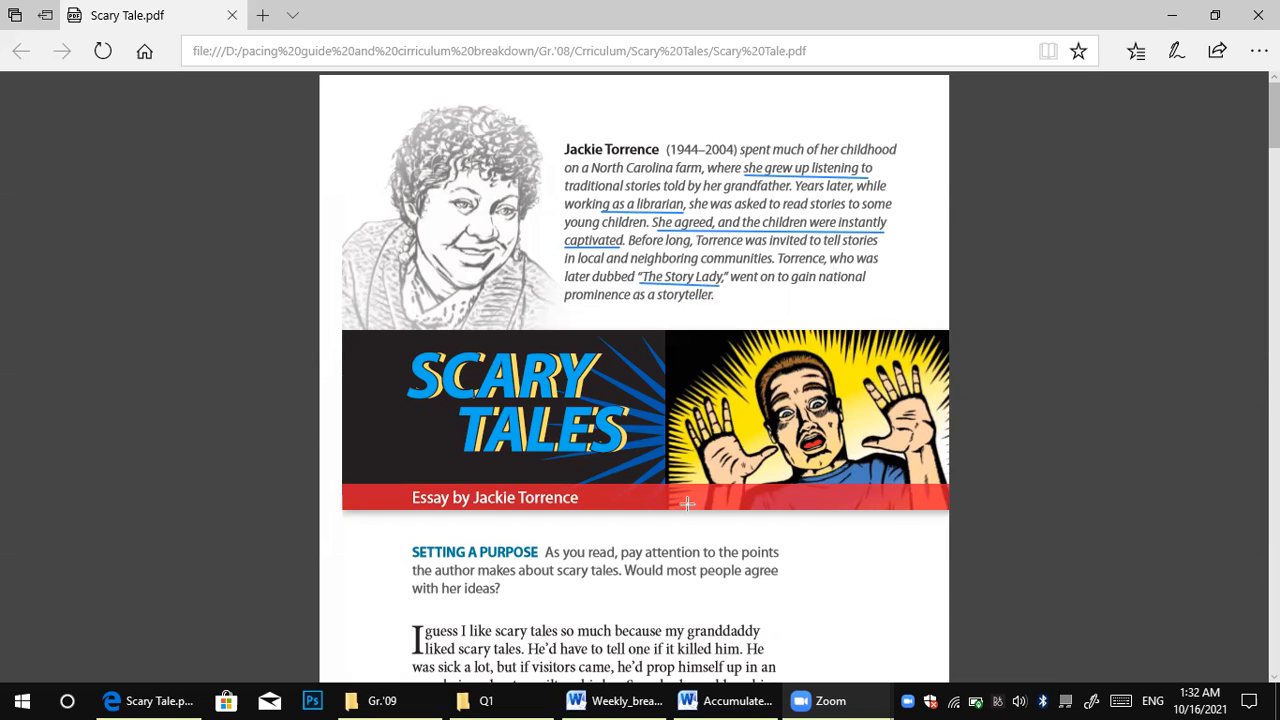
mouse_move(924, 178)
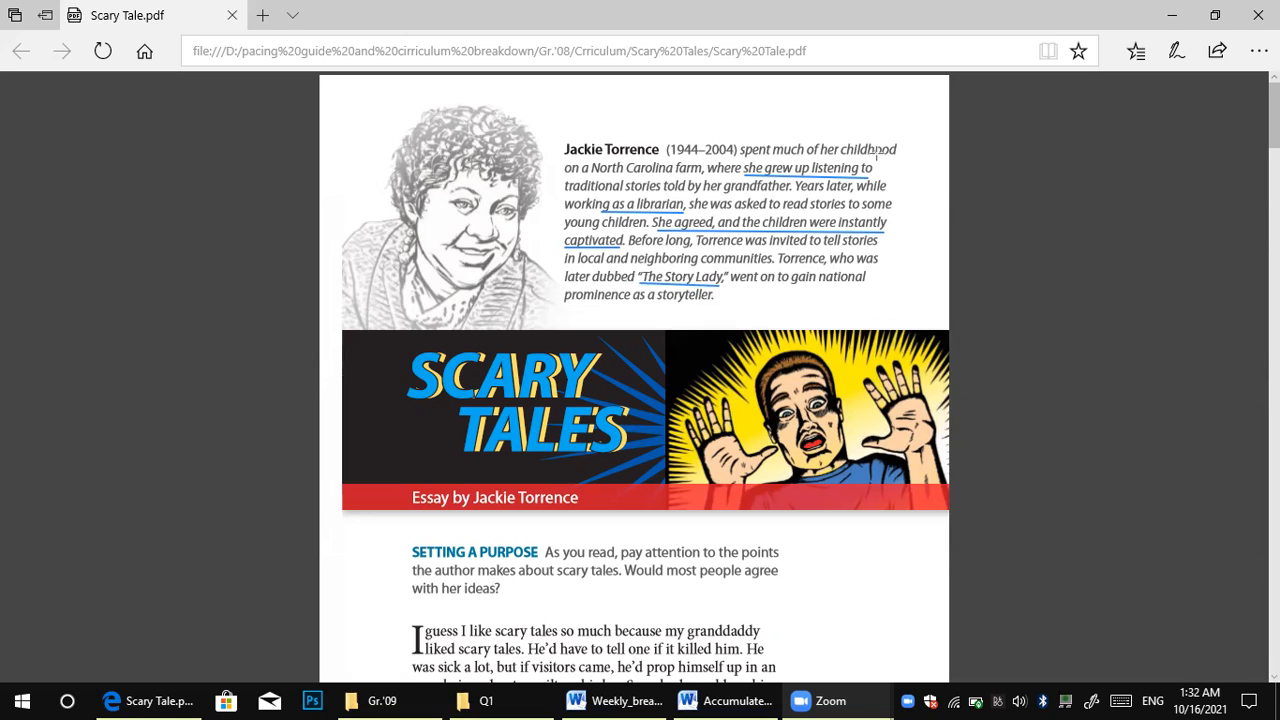
mouse_move(888, 256)
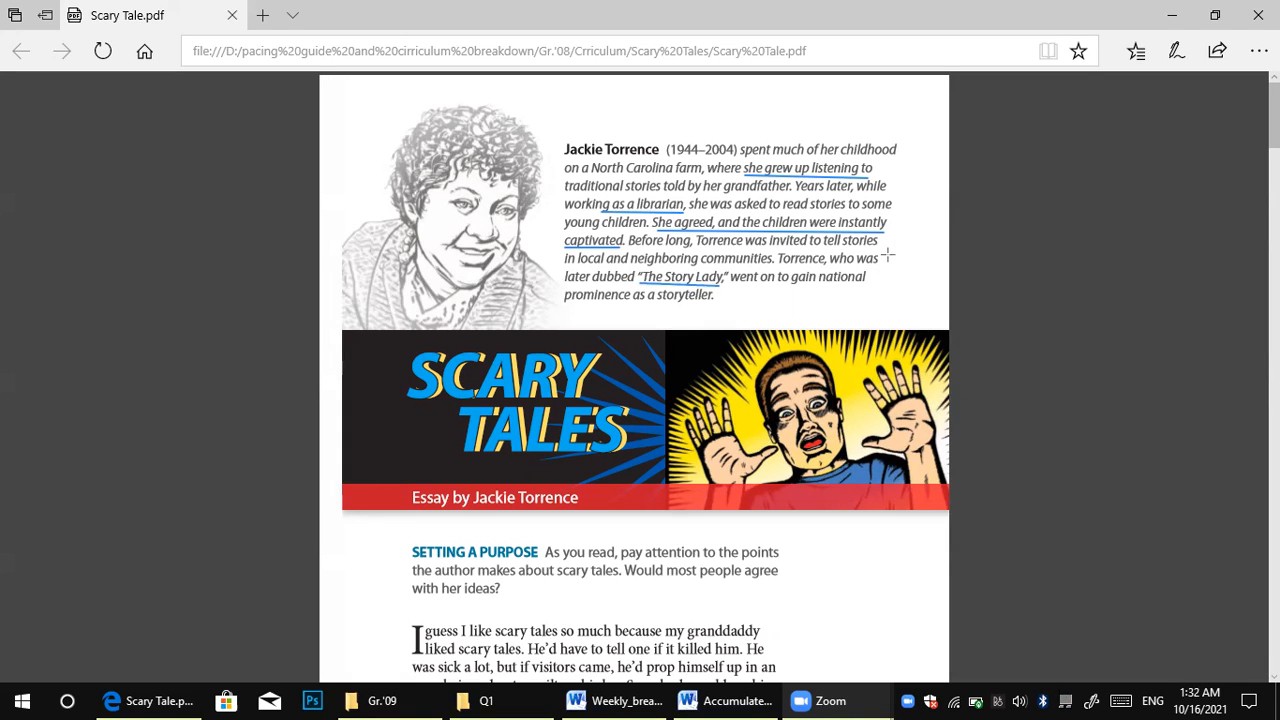
mouse_move(1126, 410)
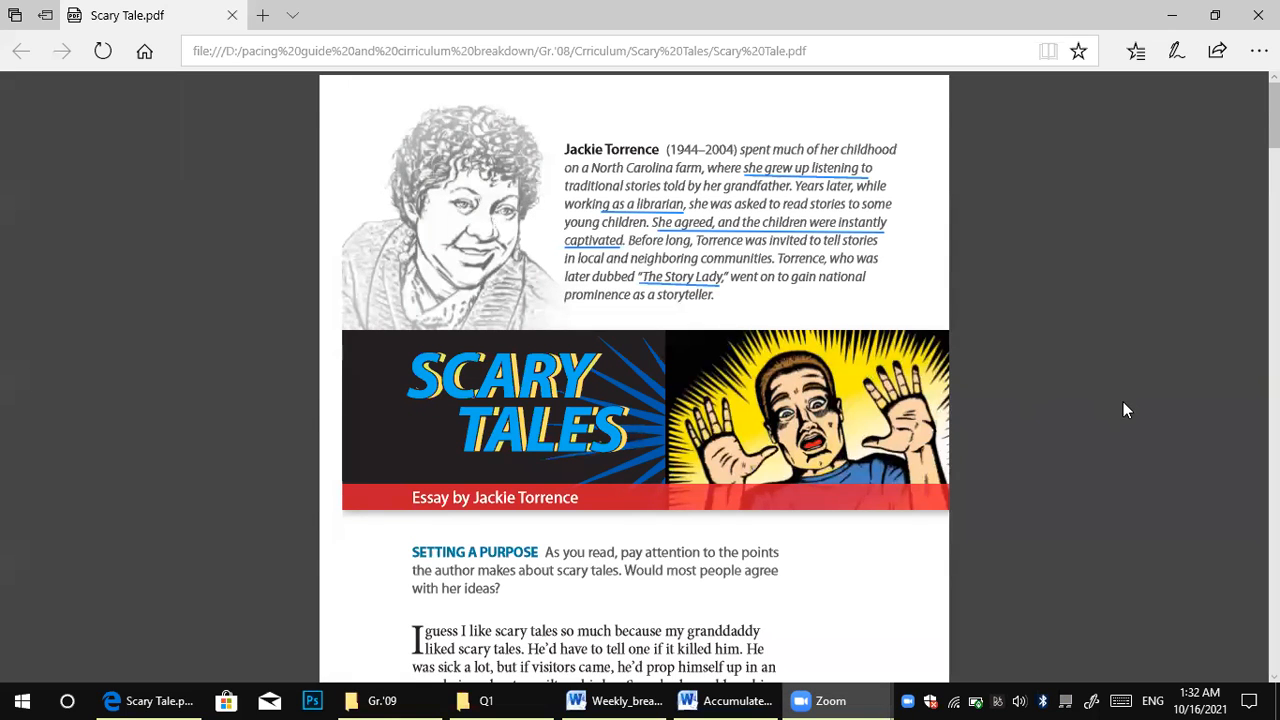
scroll("down", 3)
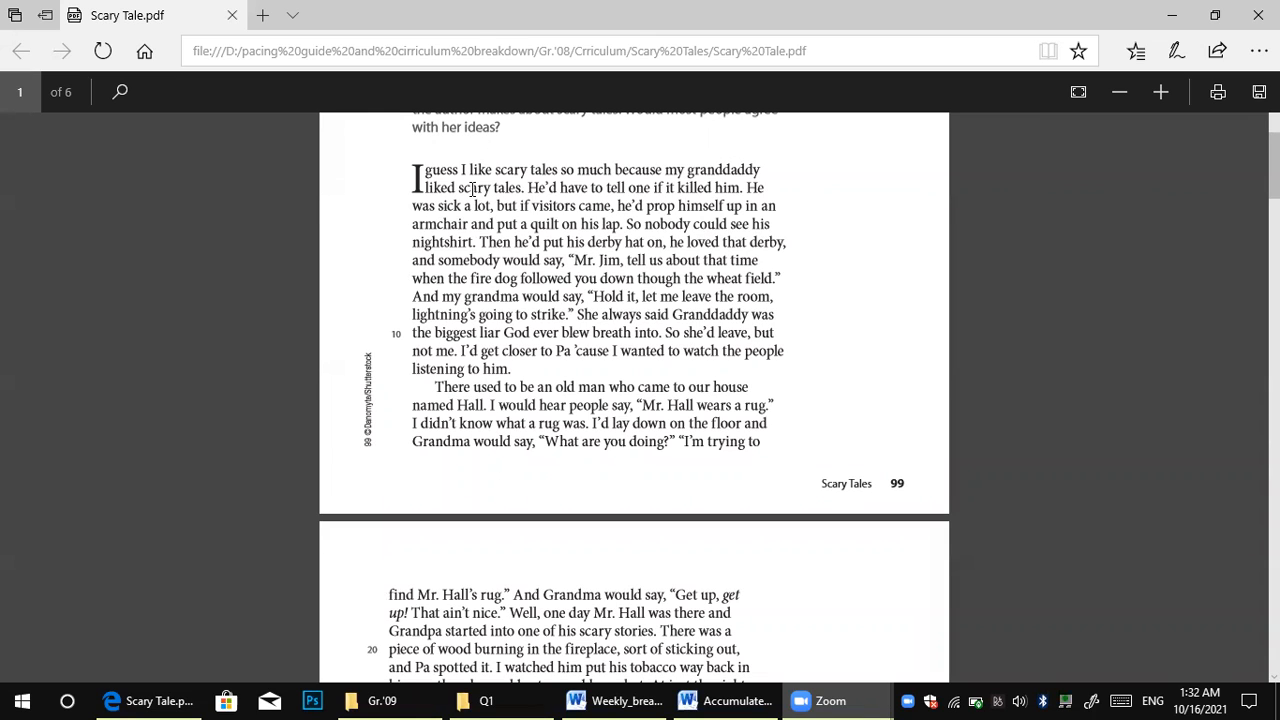
mouse_move(544, 180)
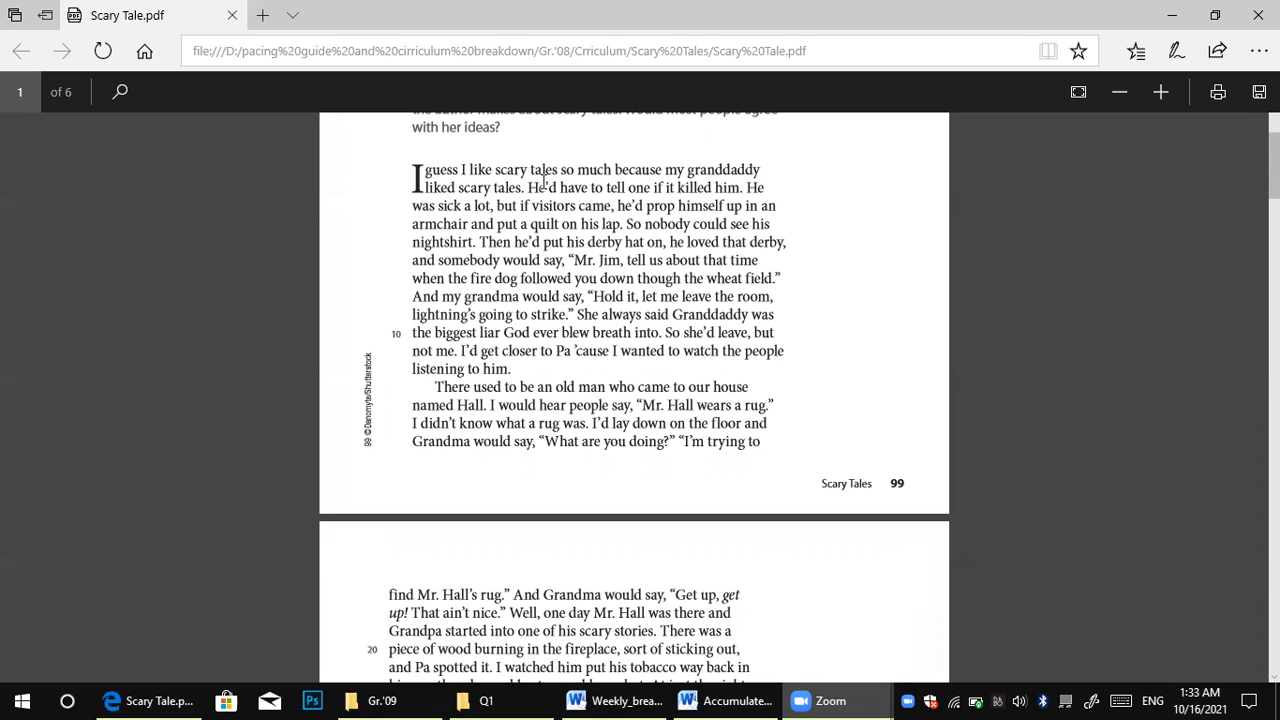
mouse_move(700, 148)
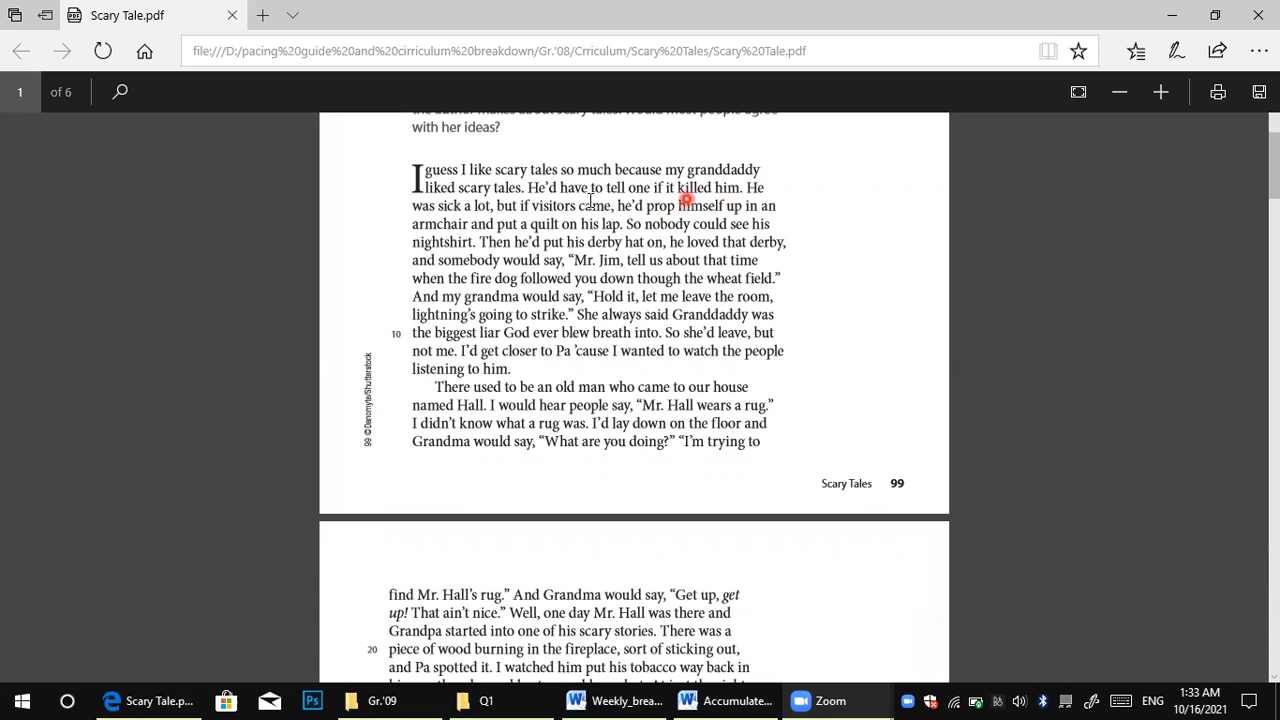
mouse_move(464, 218)
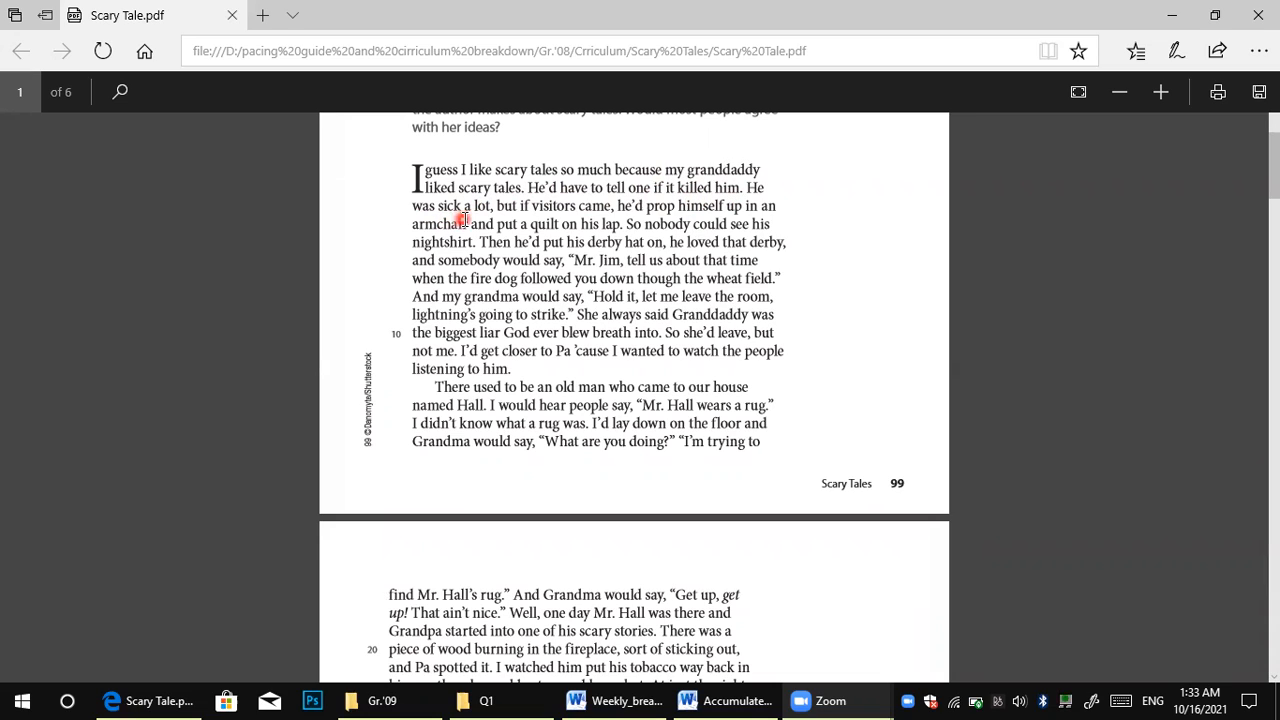
mouse_move(520, 212)
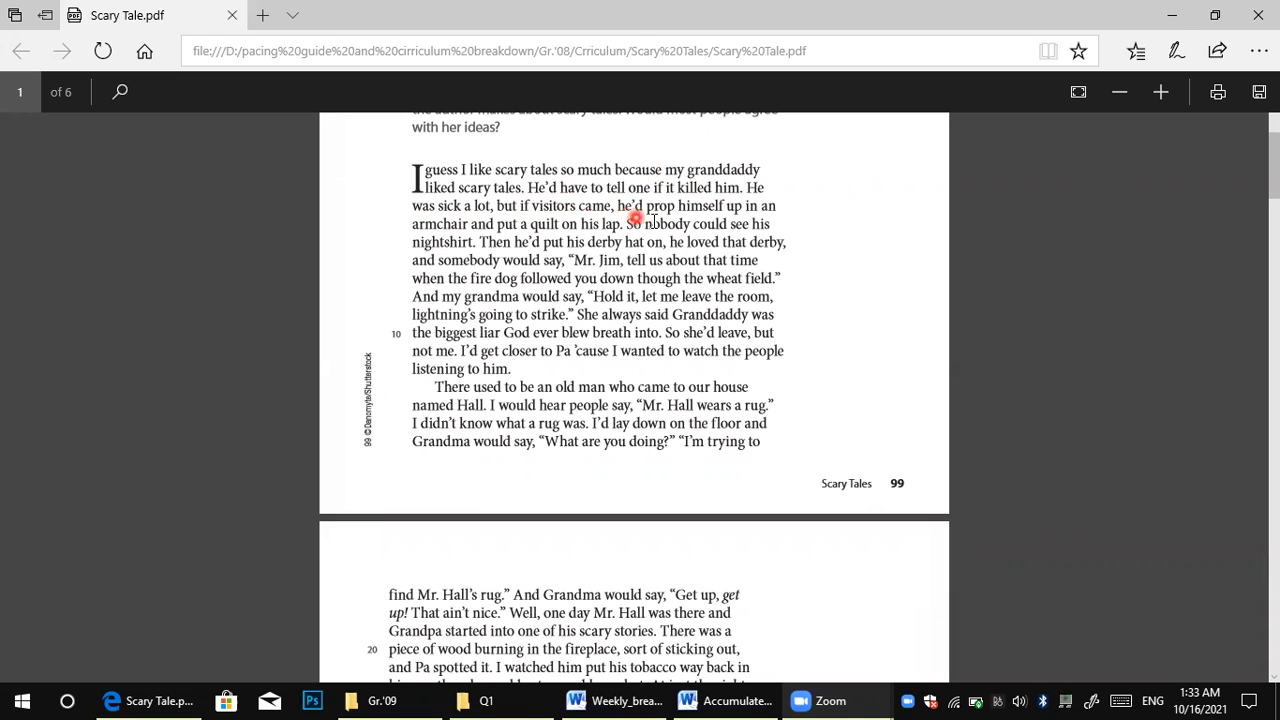
mouse_move(536, 216)
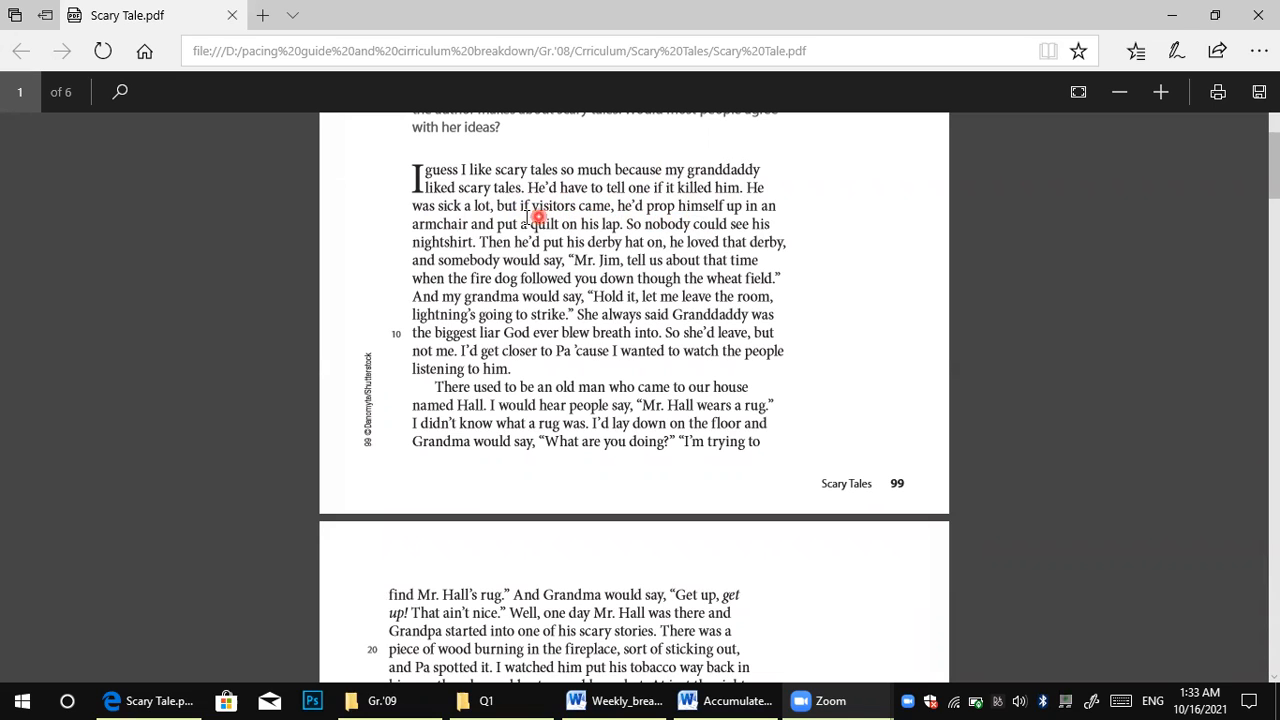
mouse_move(572, 232)
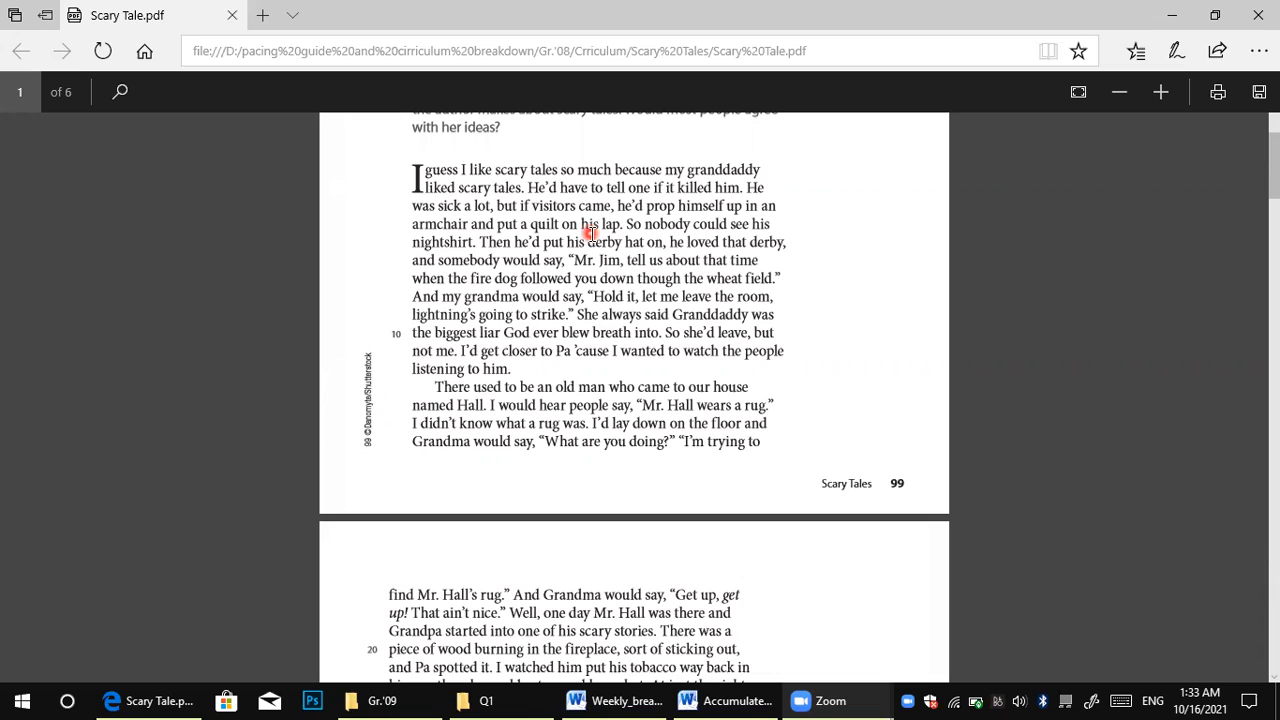
mouse_move(518, 238)
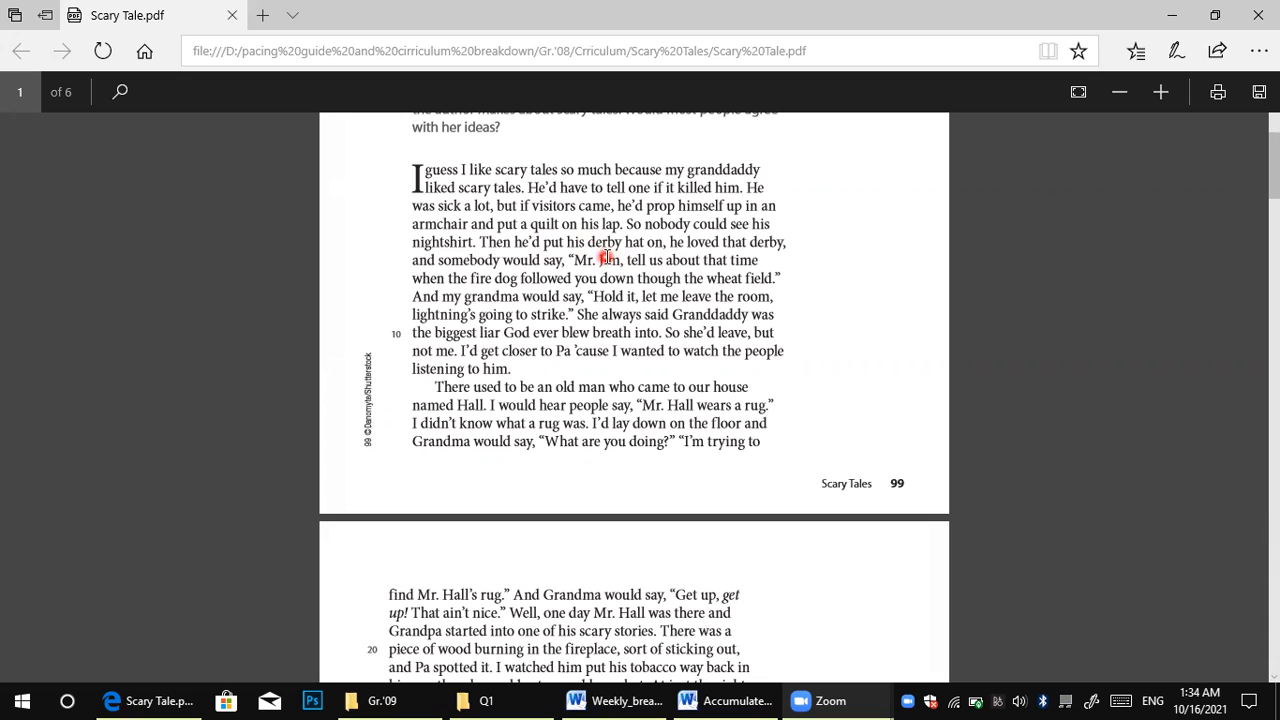
mouse_move(696, 252)
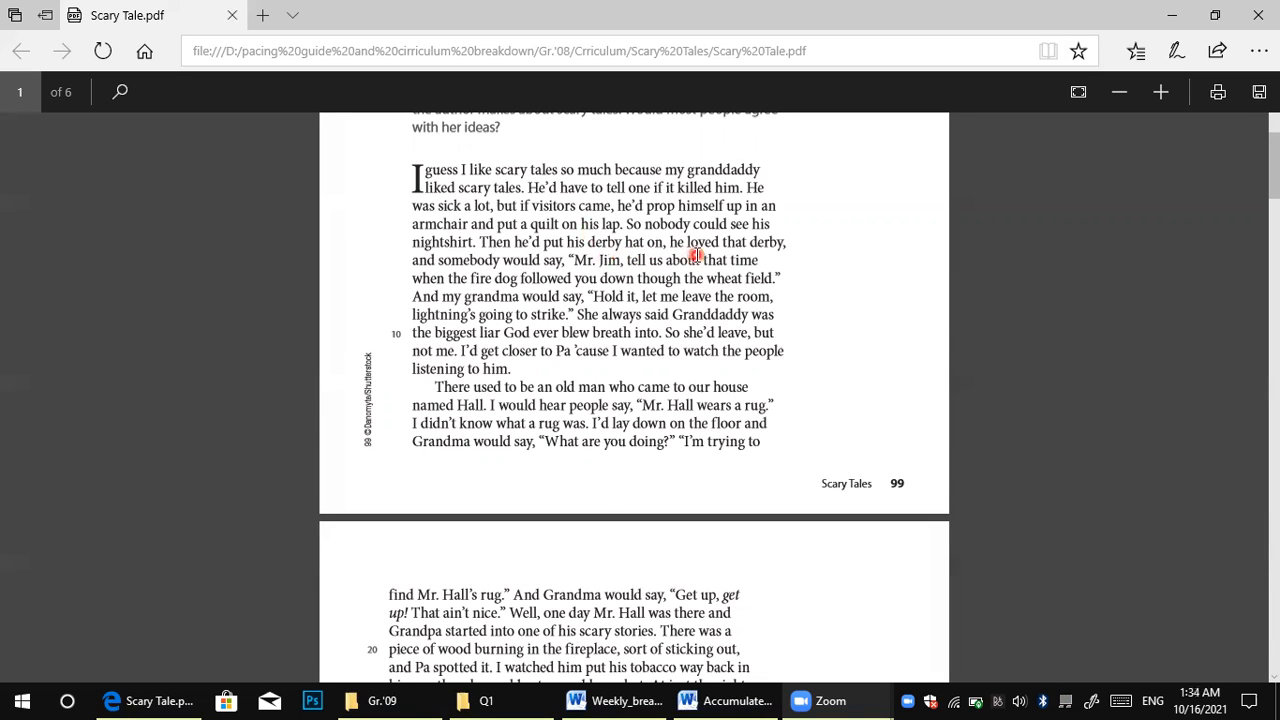
mouse_move(710, 232)
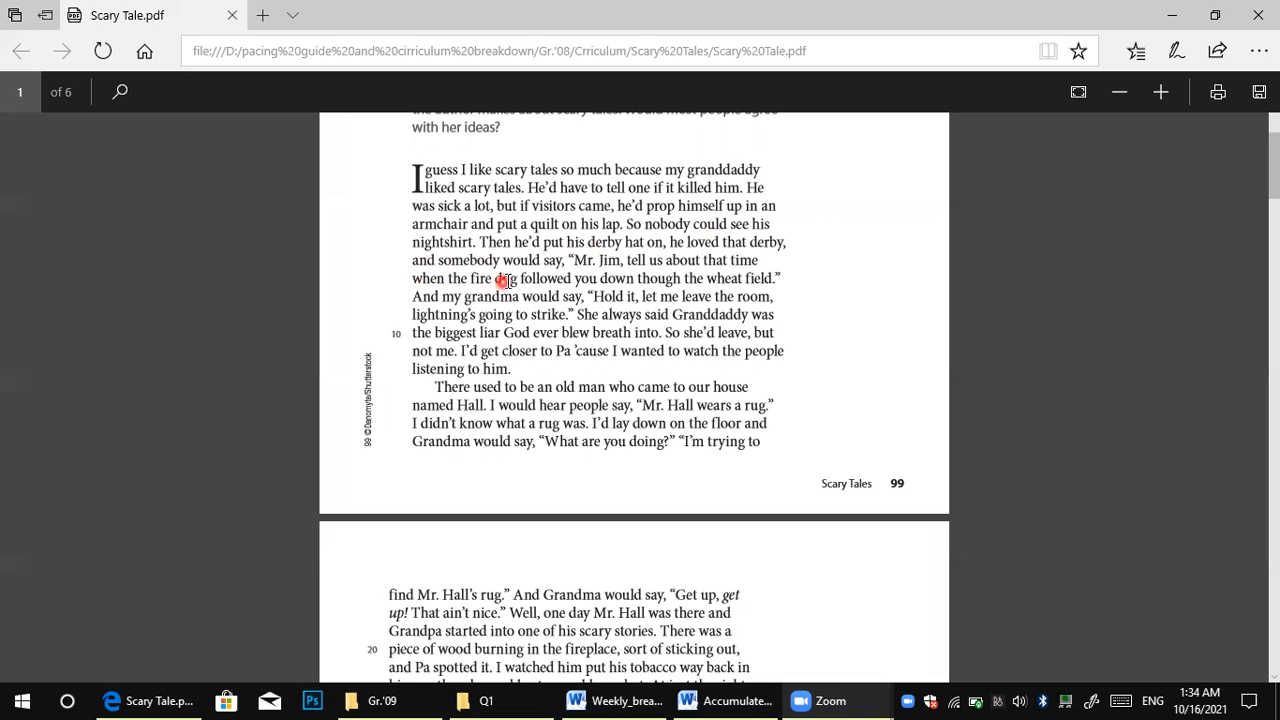
mouse_move(612, 272)
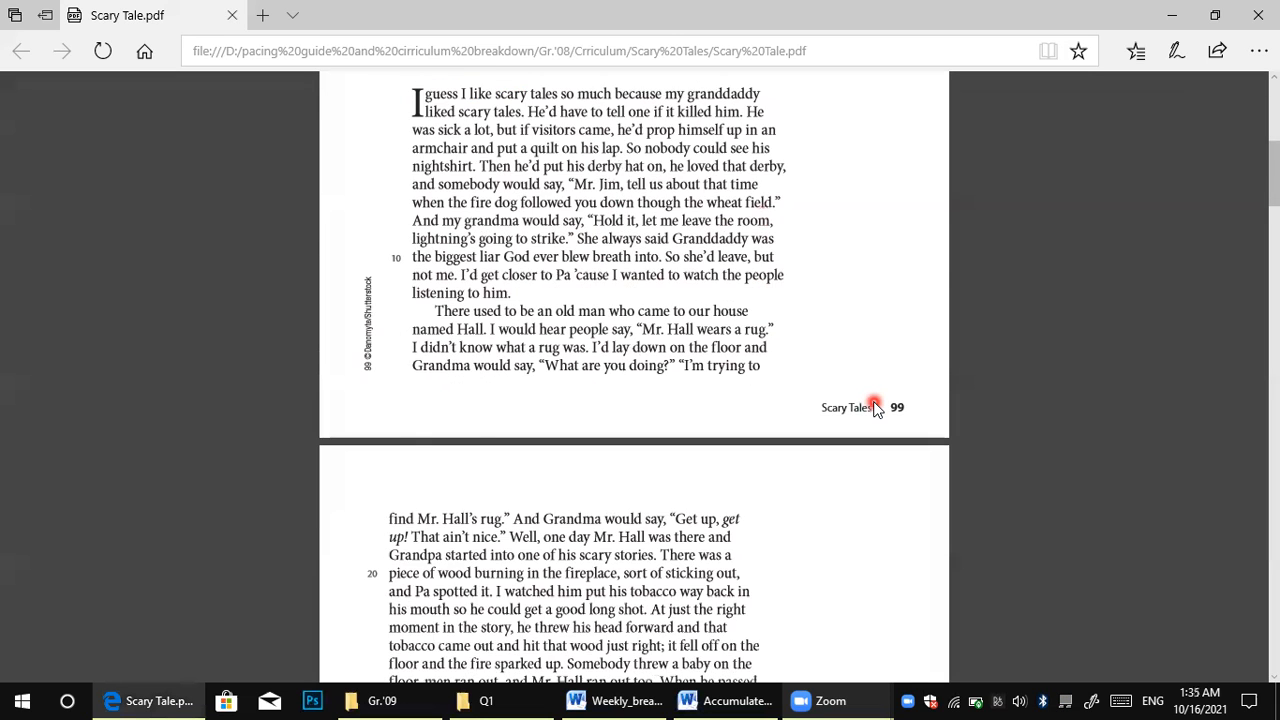
scroll("down", 3)
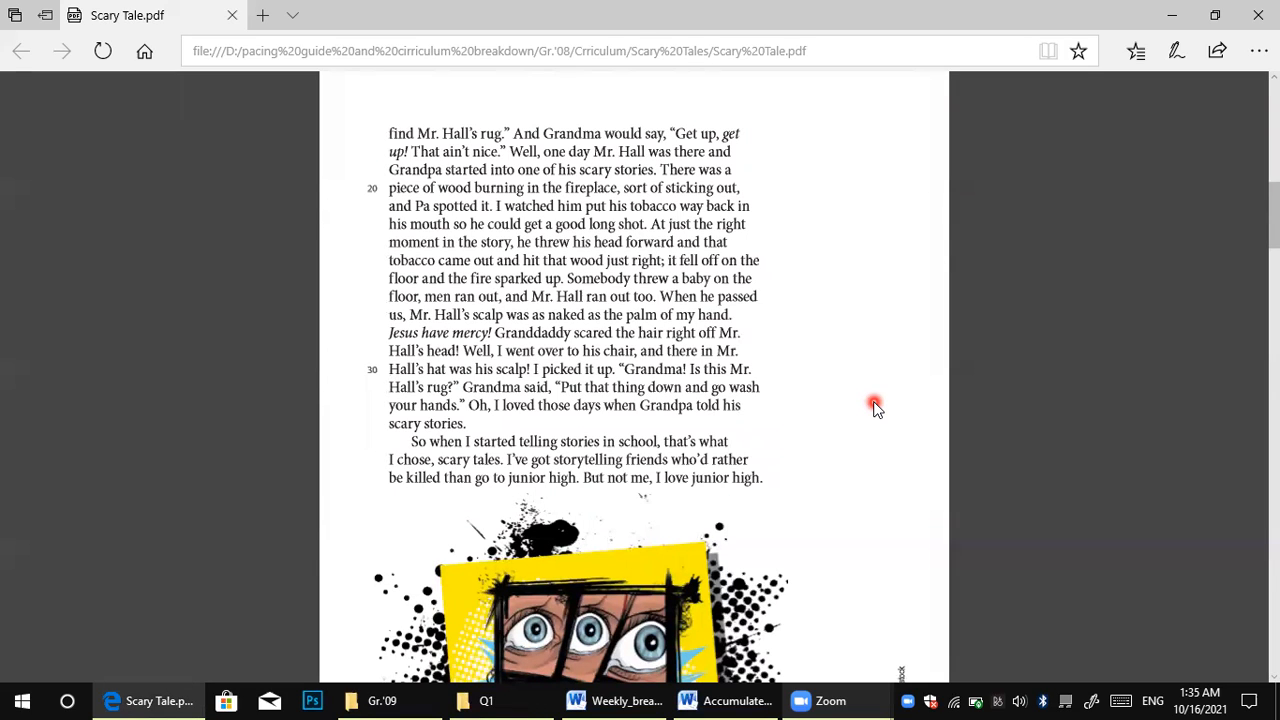
mouse_move(190, 644)
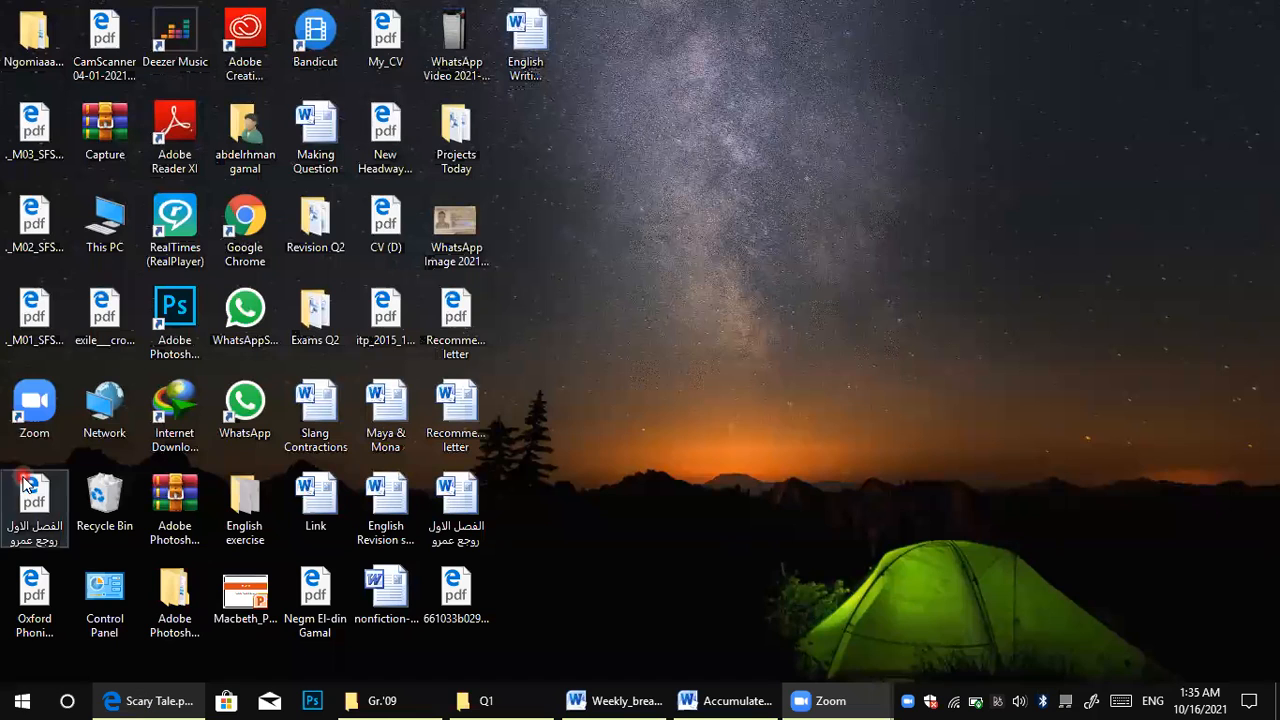
- Browse from This PC into Local Disk (D:)
left_click(104, 222)
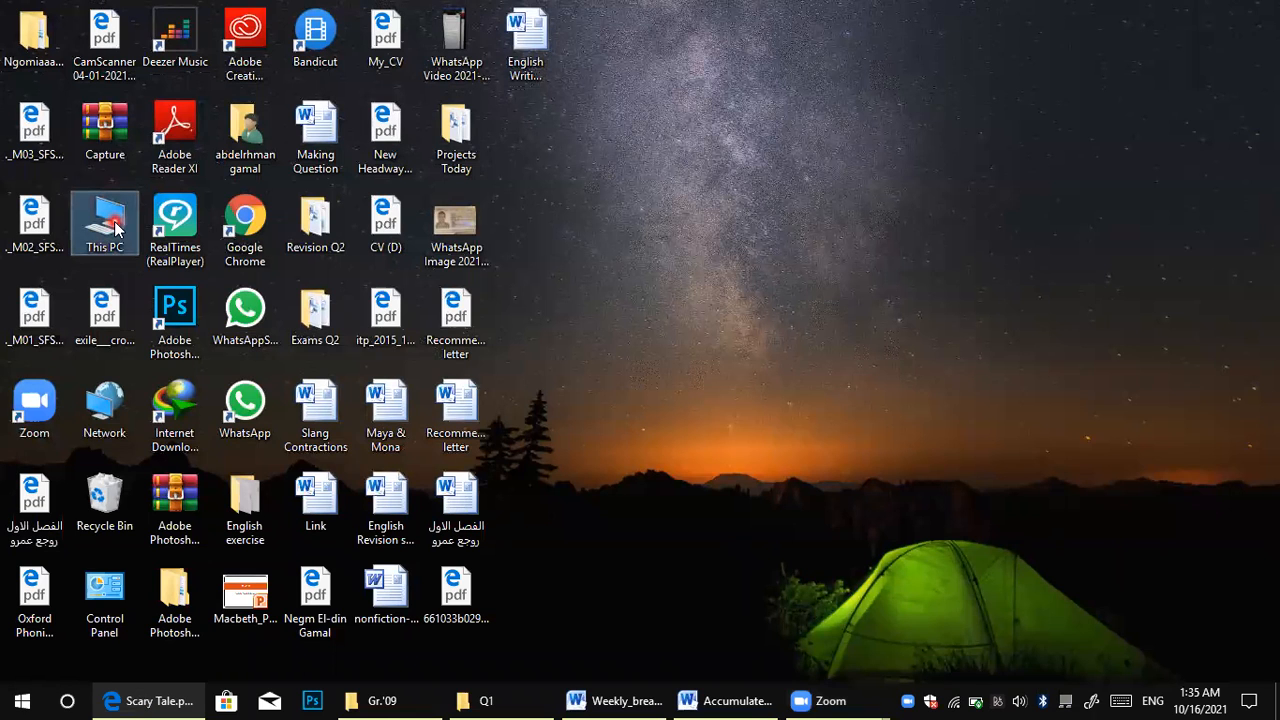
double_click(104, 224)
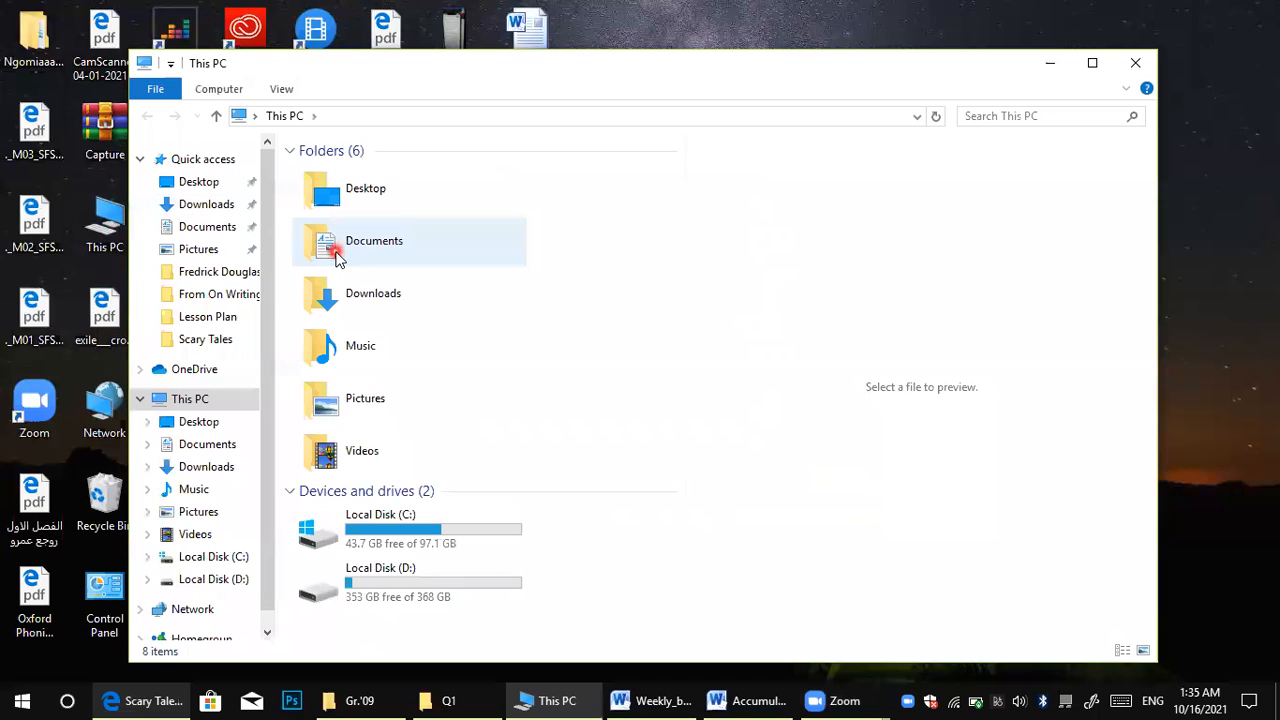
left_click(408, 584)
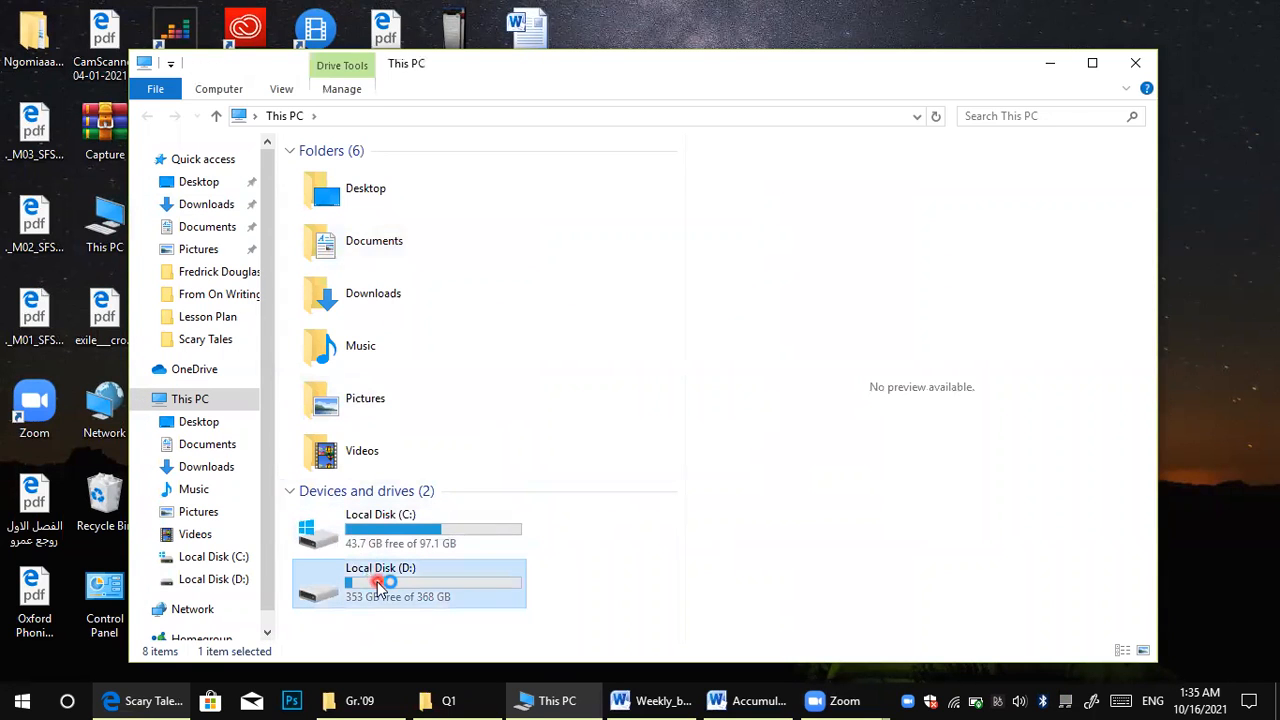
double_click(380, 582)
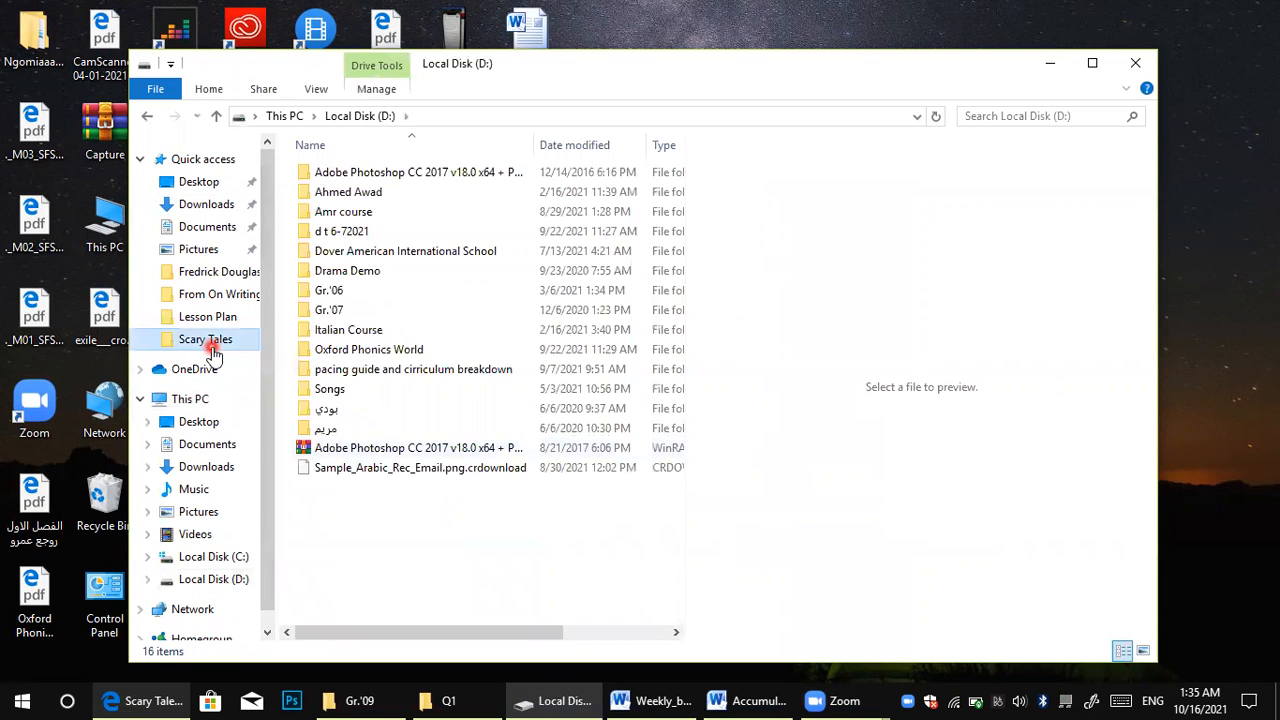
- Enter the Scary Tales folder and select the Scary Tale Sheet document
double_click(204, 340)
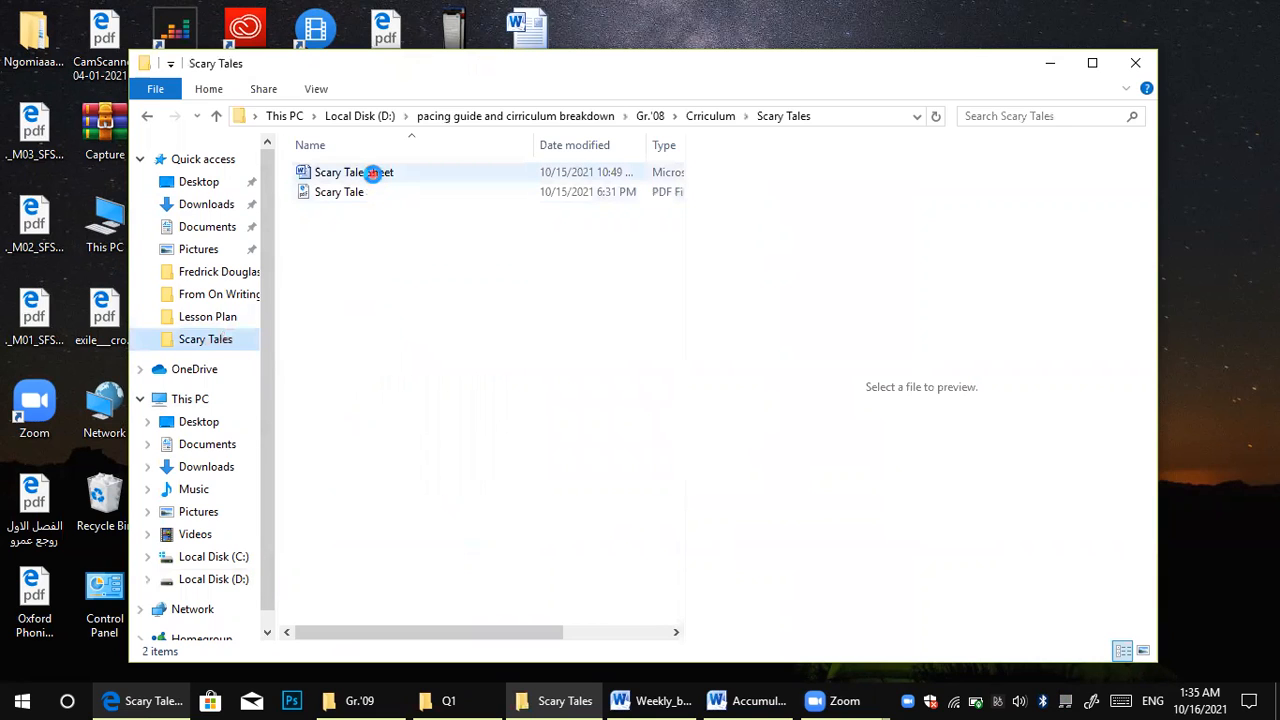
left_click(340, 172)
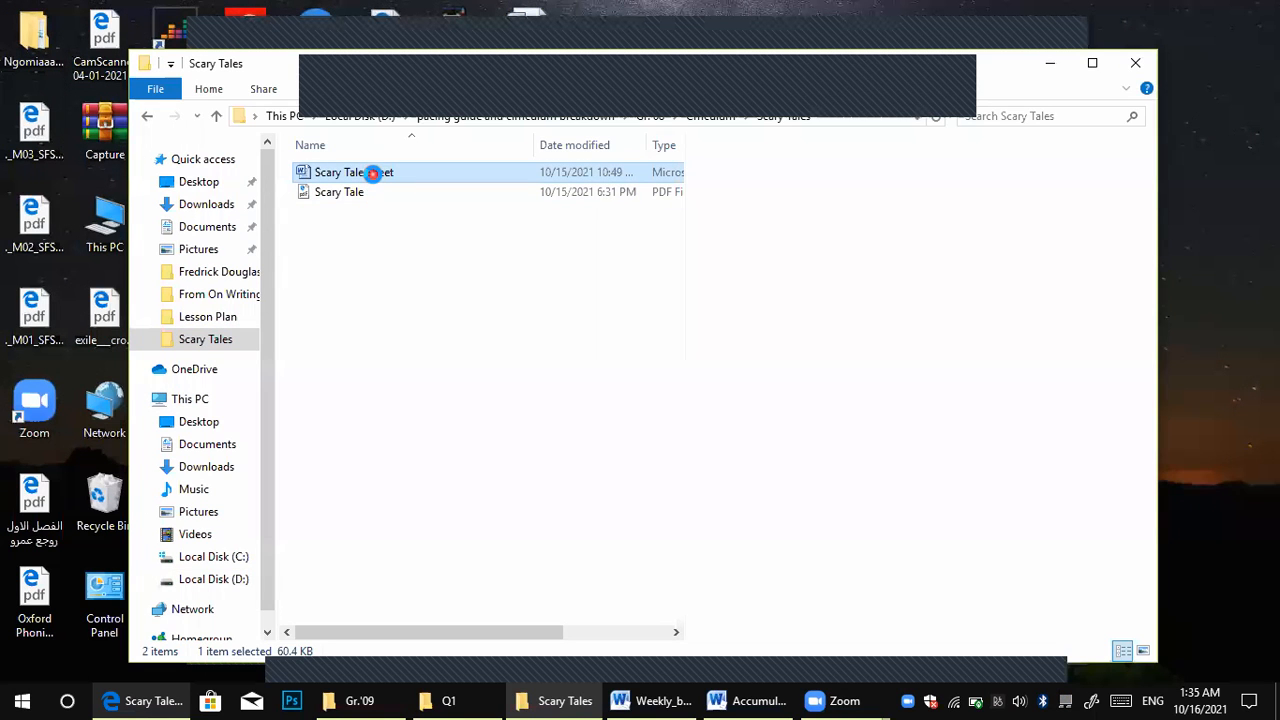
- Load Scary Tale Sheet in Word and scroll to Jackie Torrance's point of view section
left_click(648, 700)
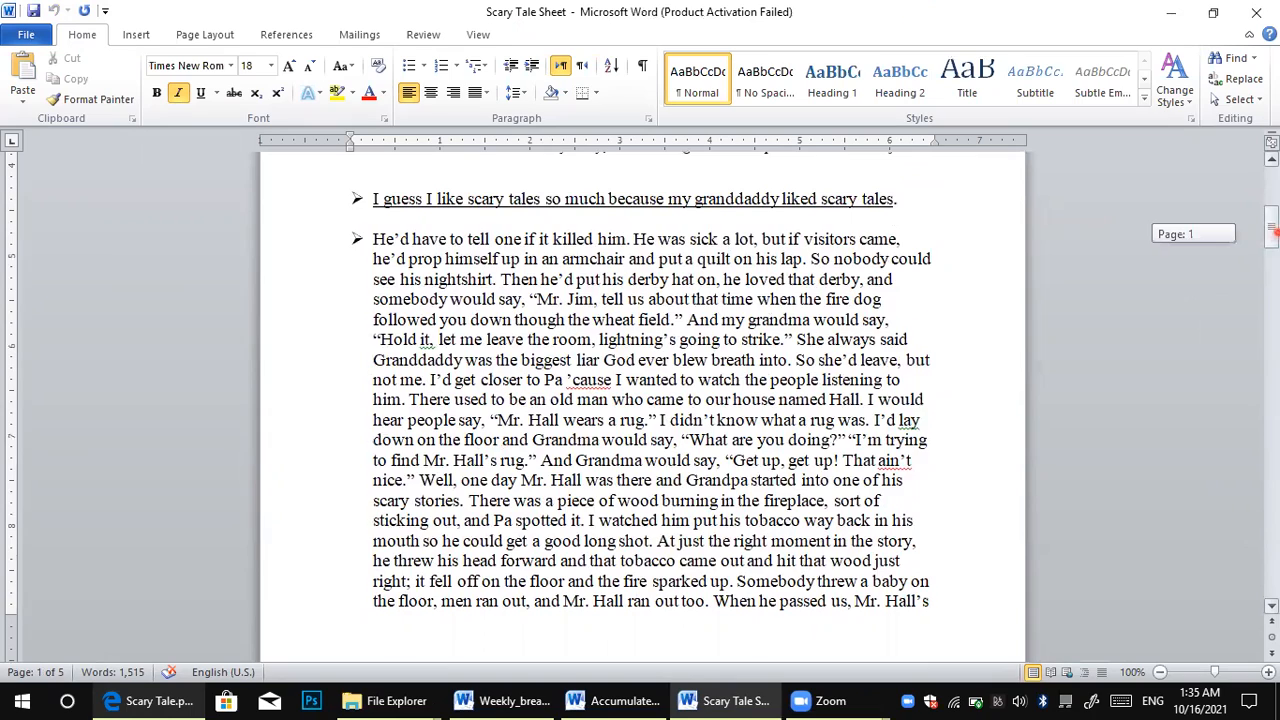
scroll("down", 3)
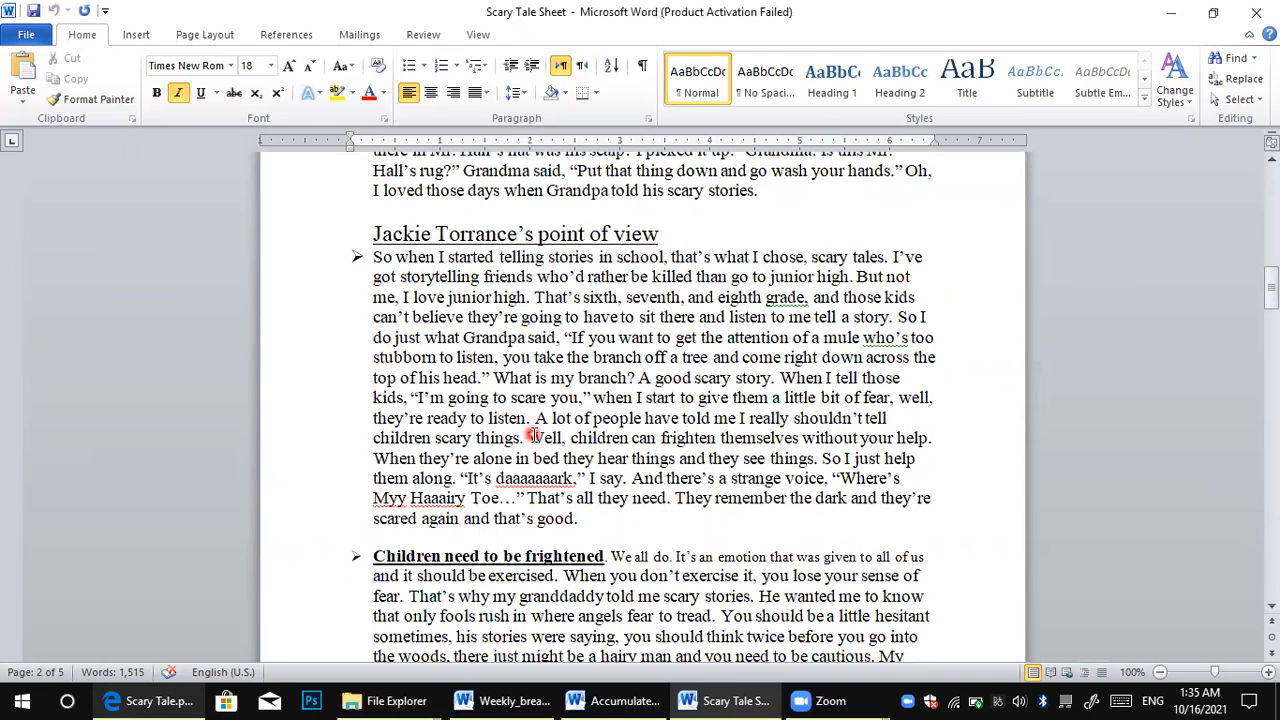
mouse_move(490, 390)
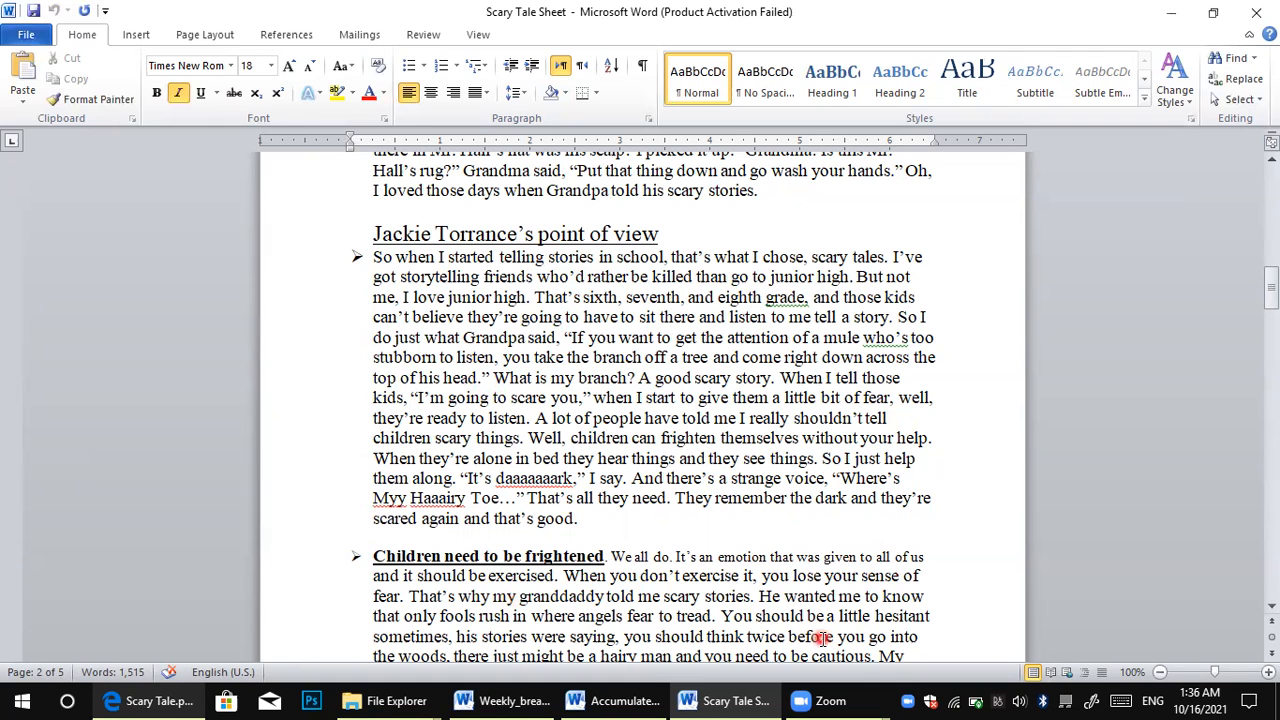
scroll("down", 3)
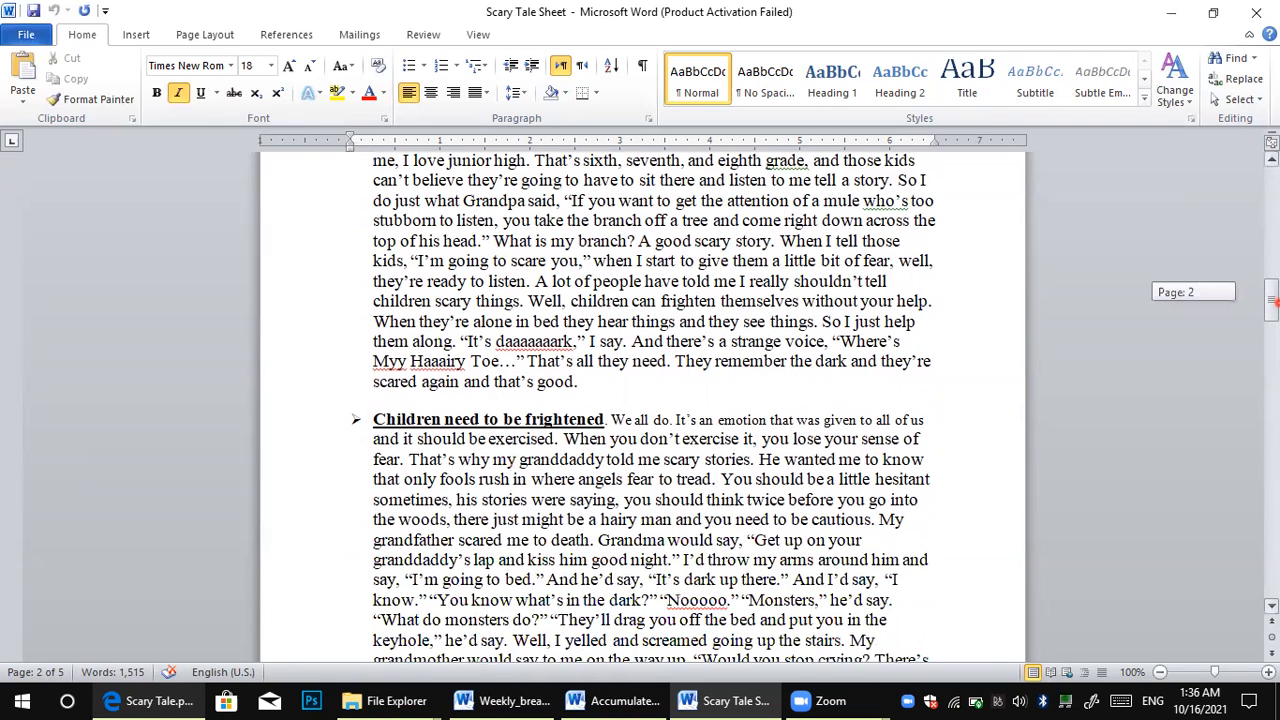
scroll("down", 3)
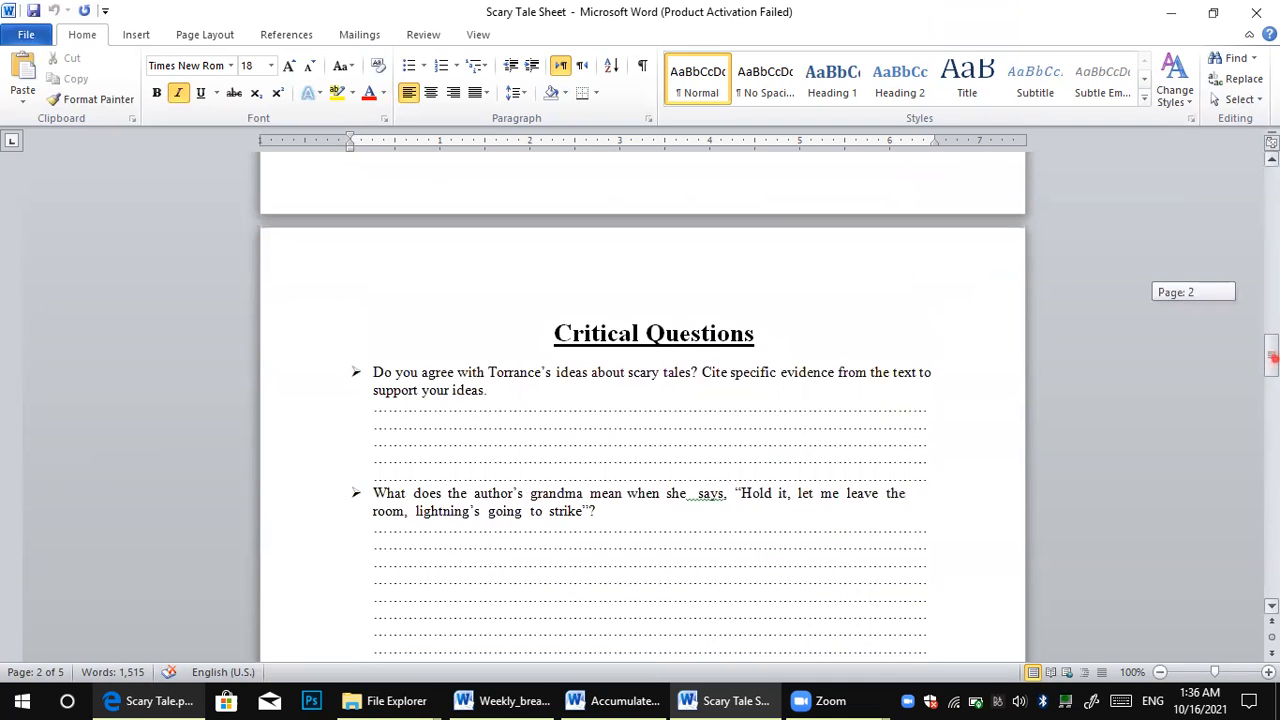
scroll("down", 3)
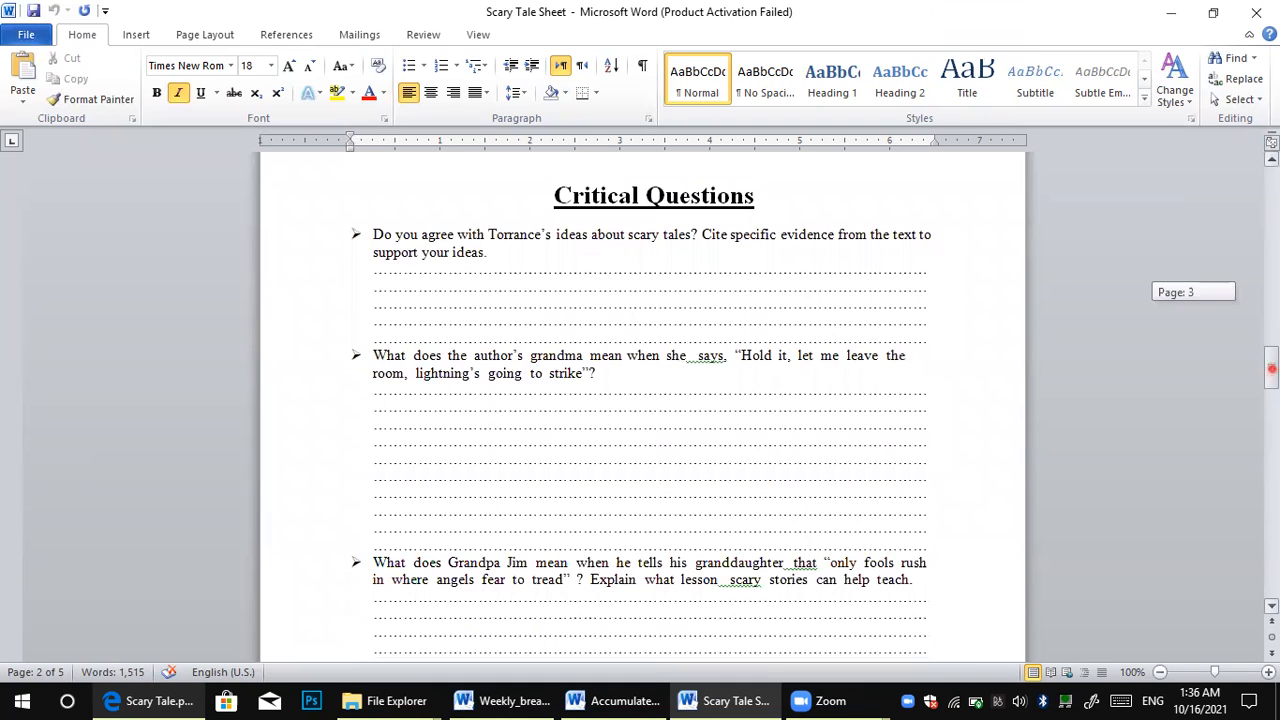
scroll("down", 3)
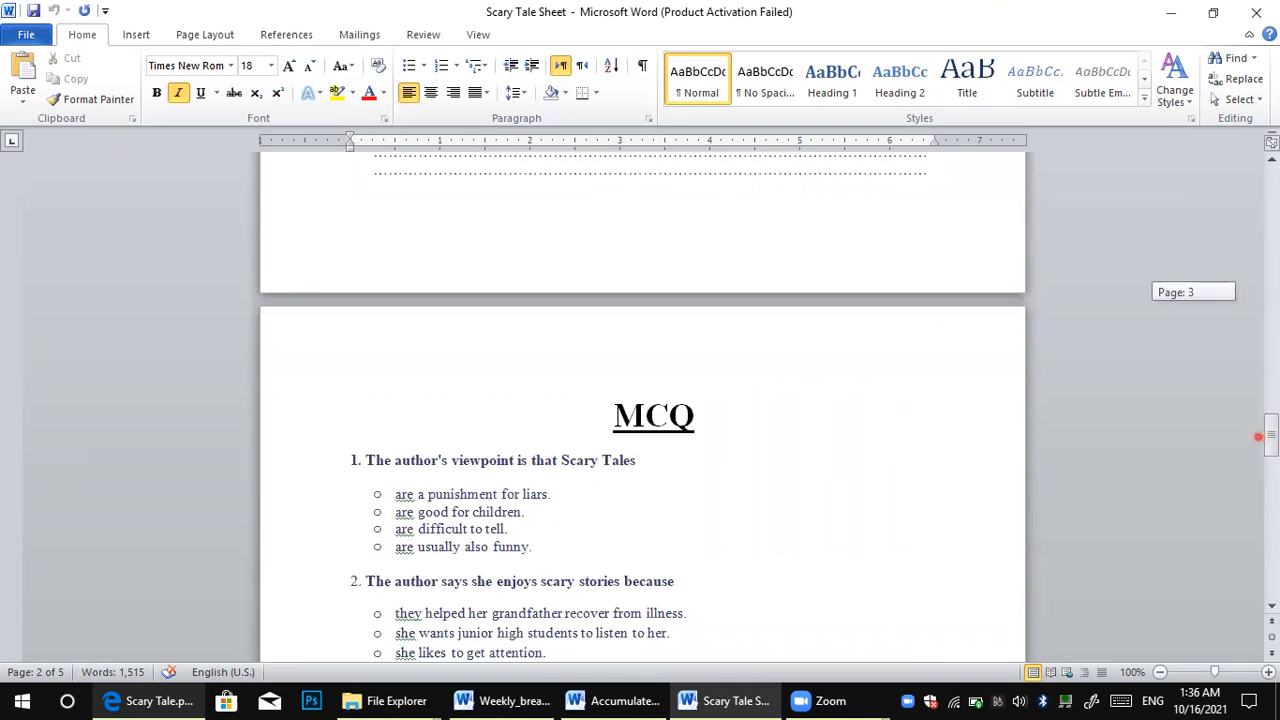
scroll("down", 3)
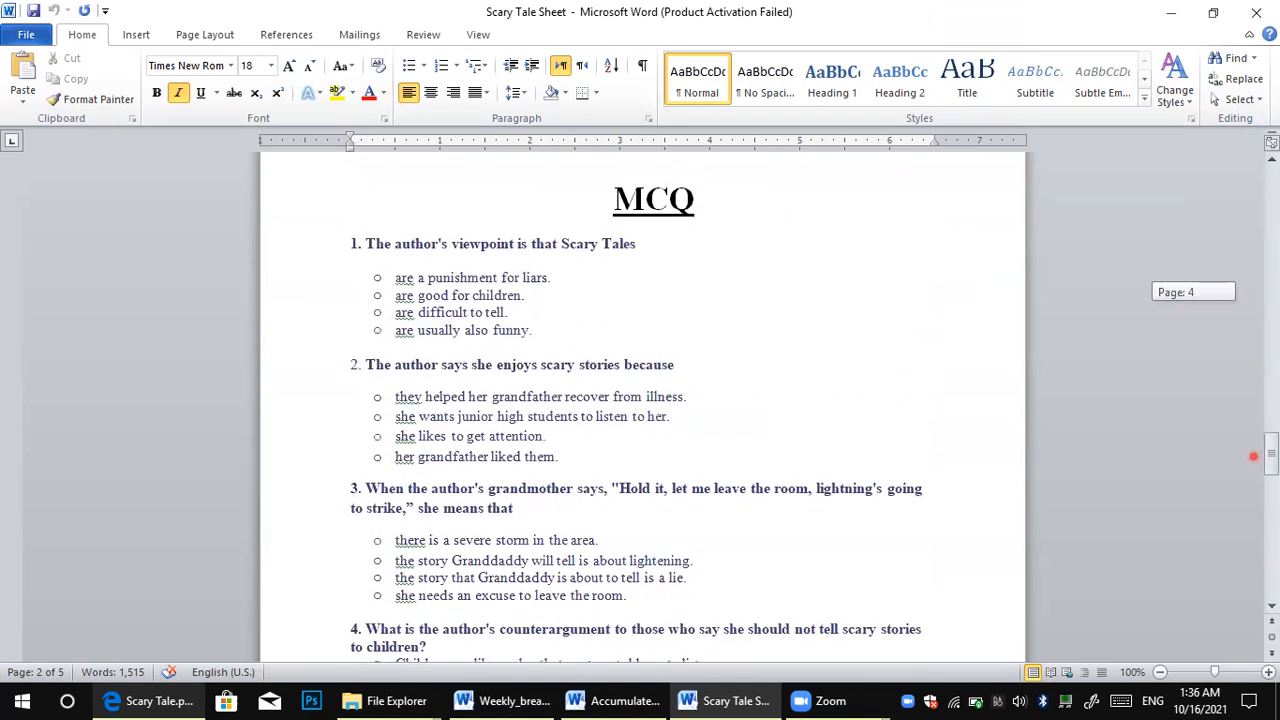
scroll("down", 3)
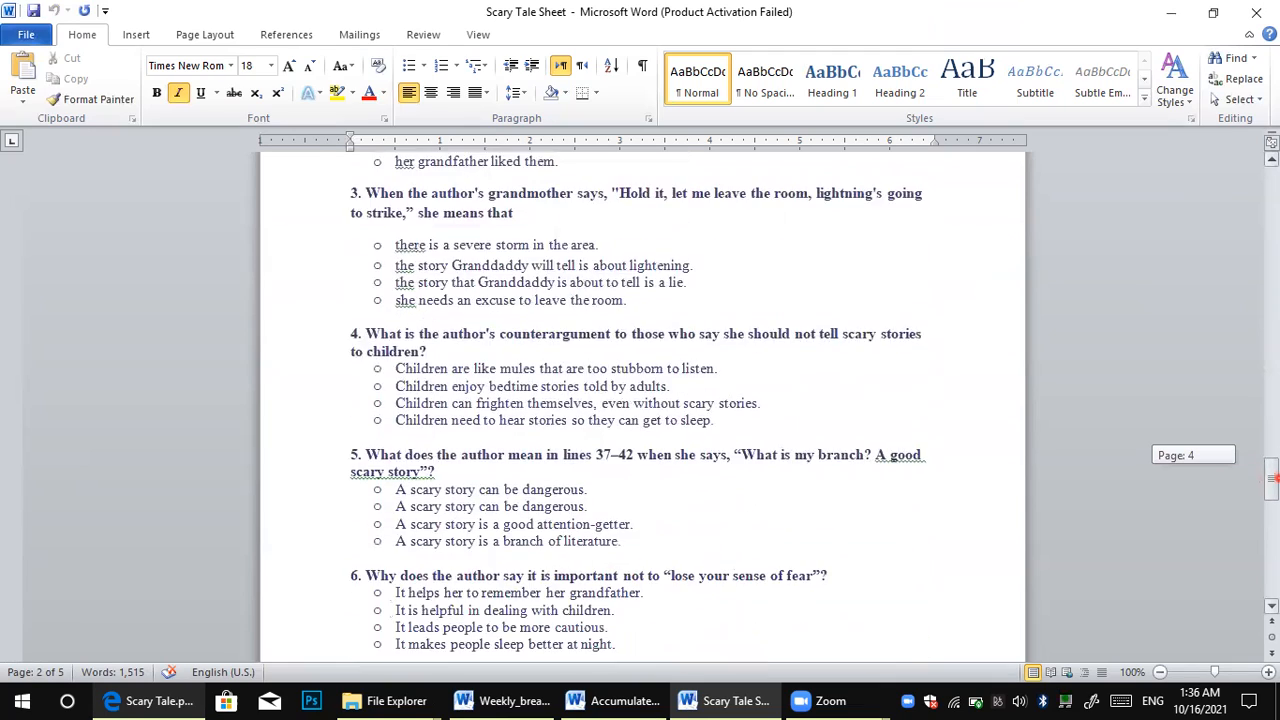
scroll("down", 3)
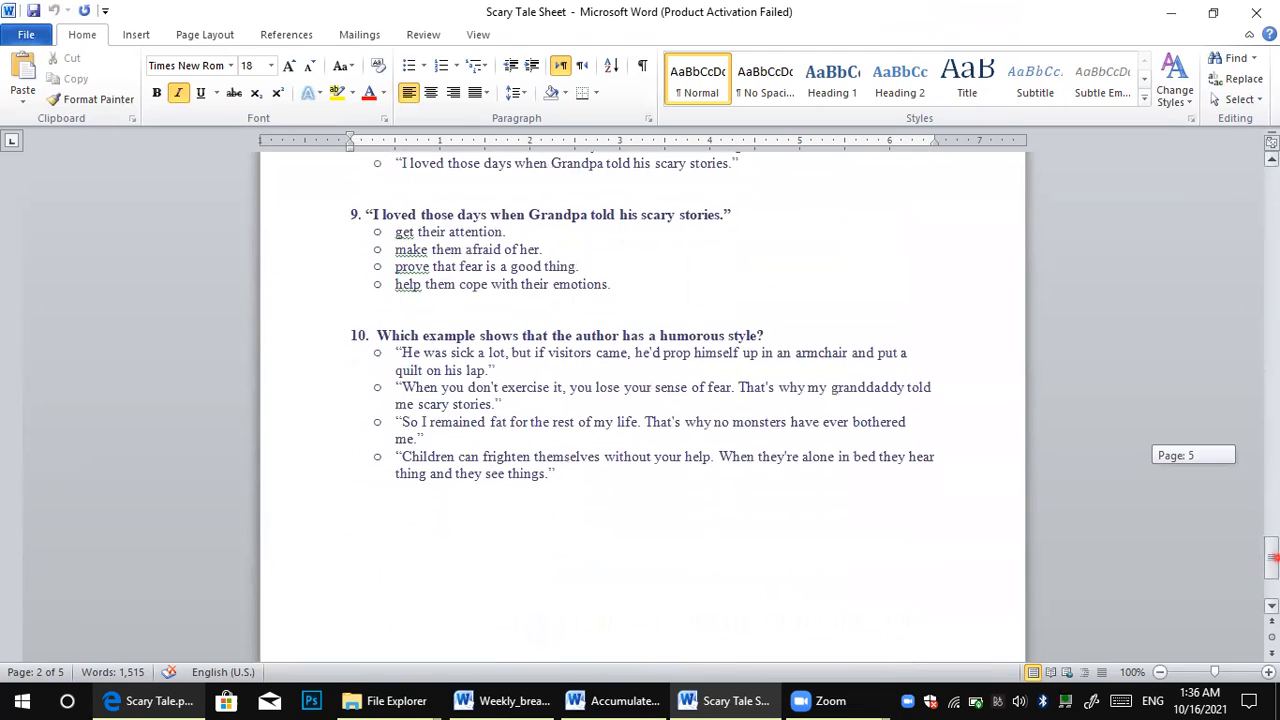
scroll("down", 3)
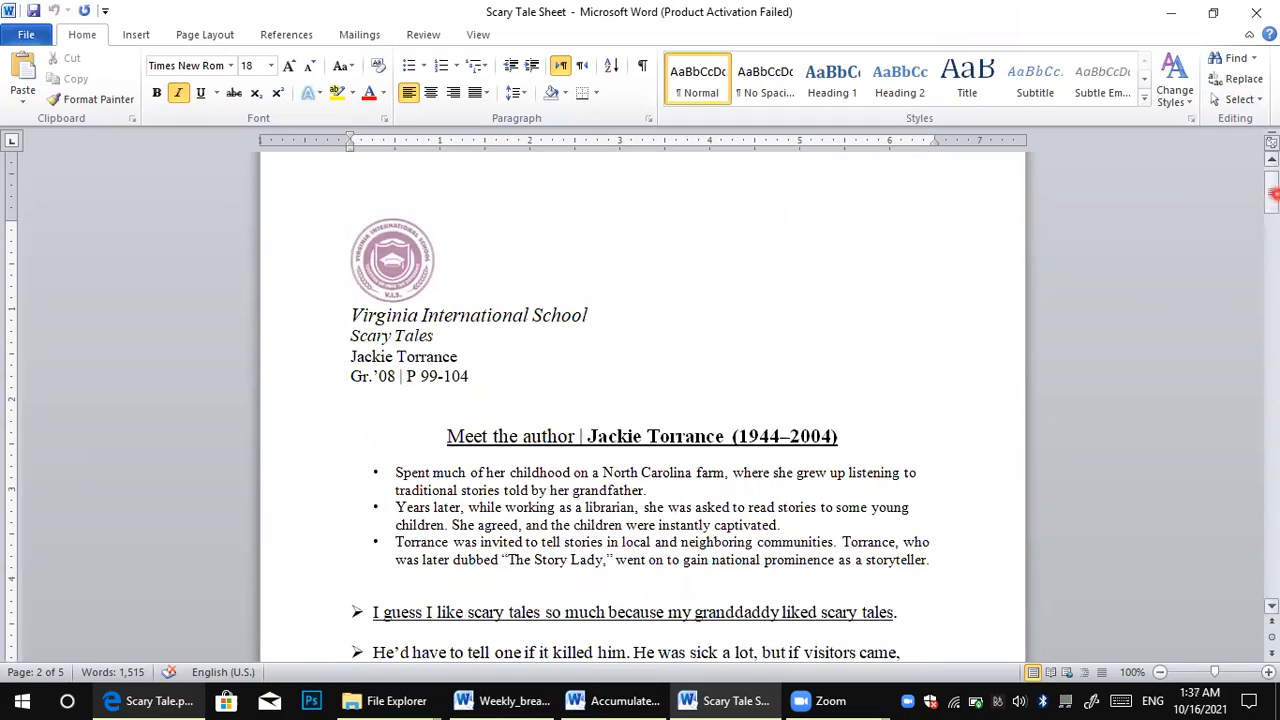
scroll("down", 3)
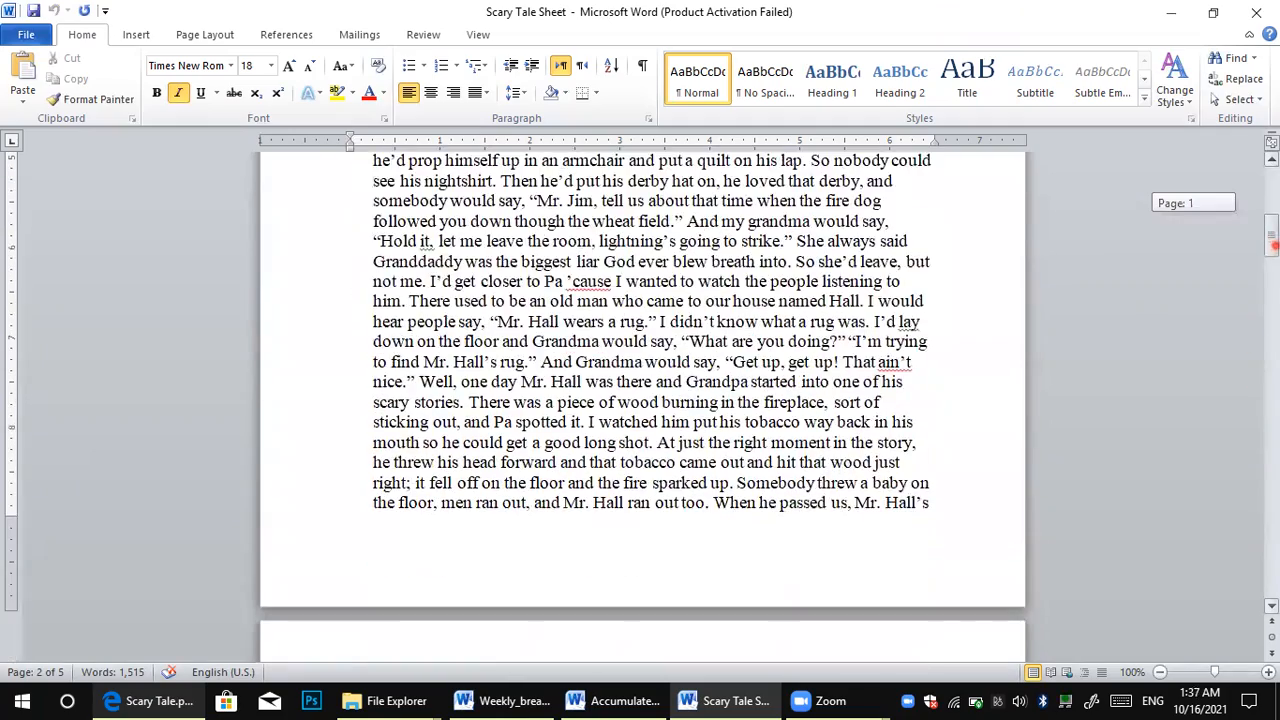